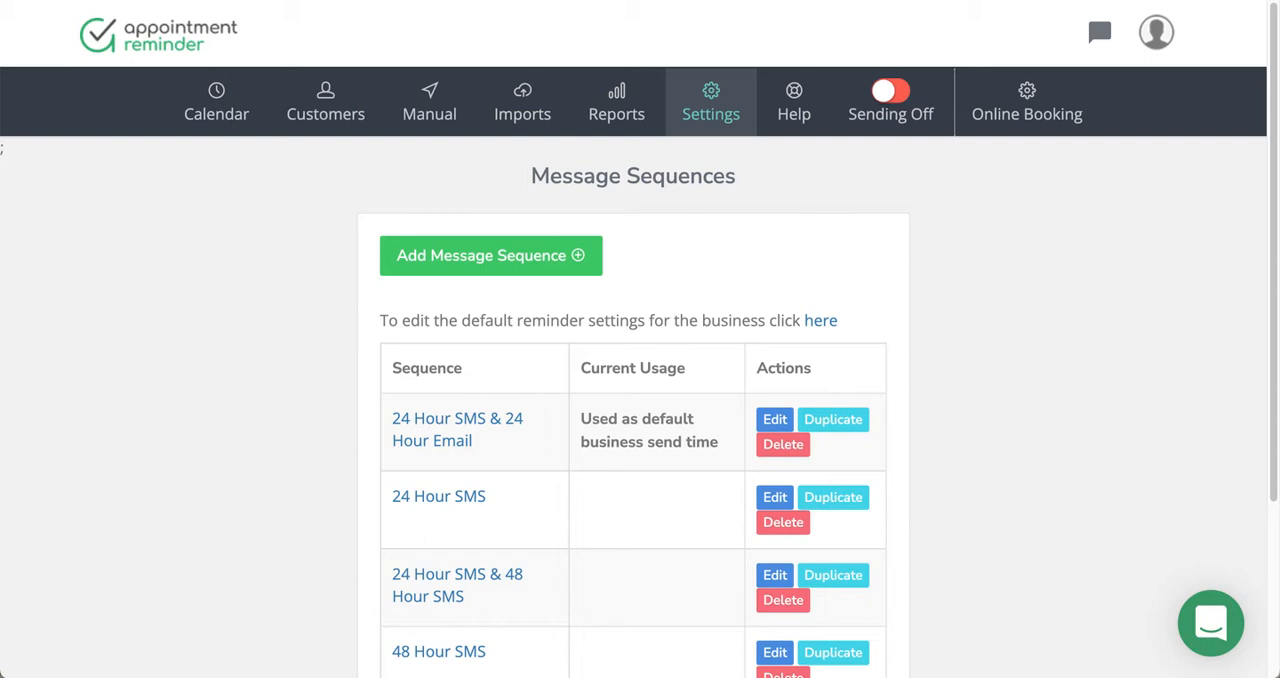
From Settings, go to Message Sequences and edit SMS Confirmation & 24 Hour SMS.
click(712, 100)
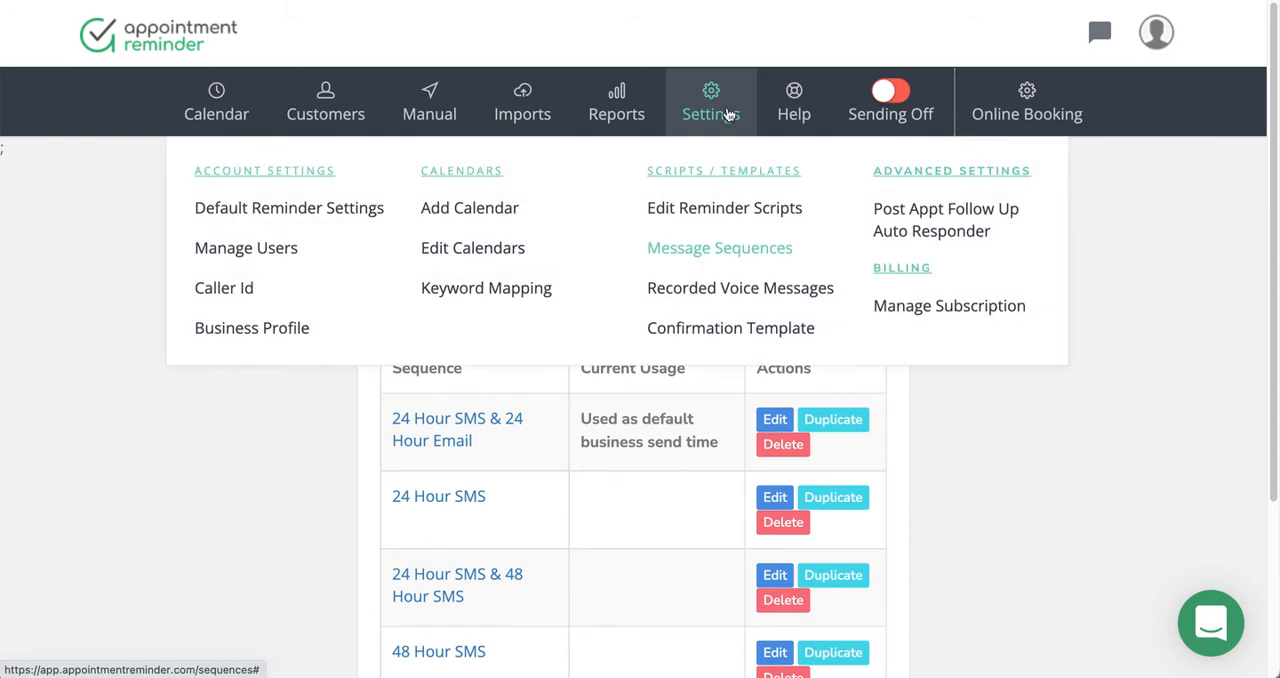
mouse_move(720, 246)
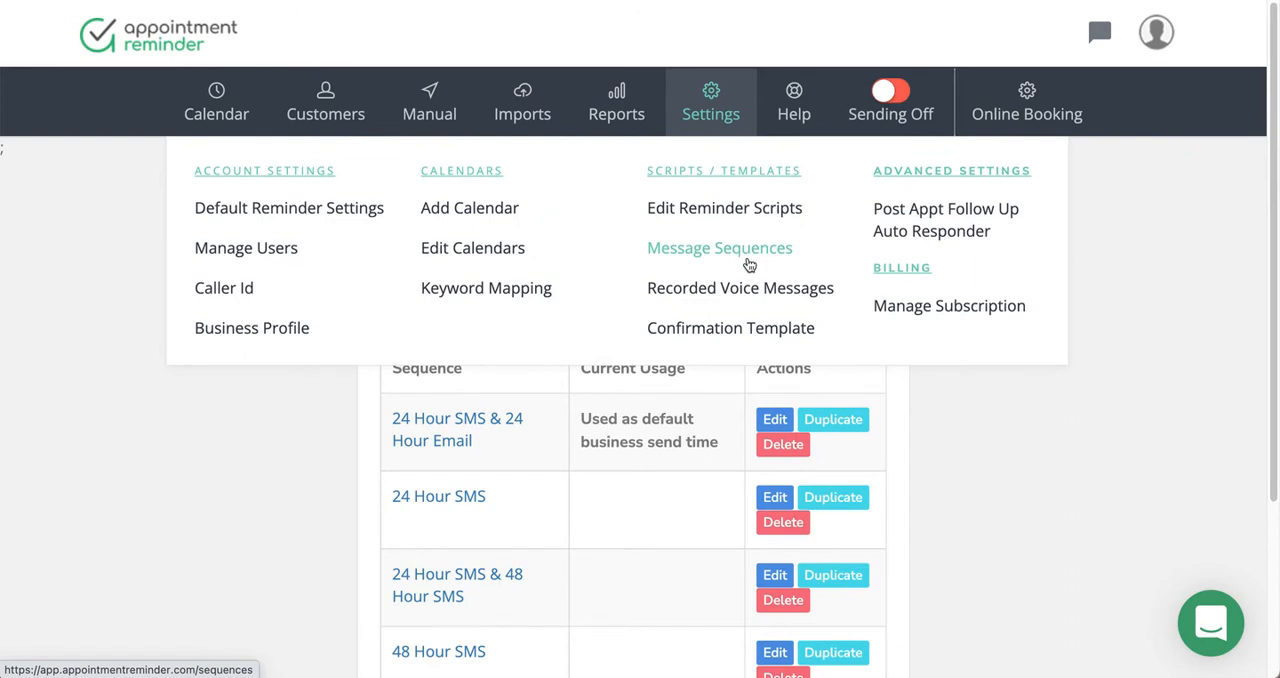
click(720, 246)
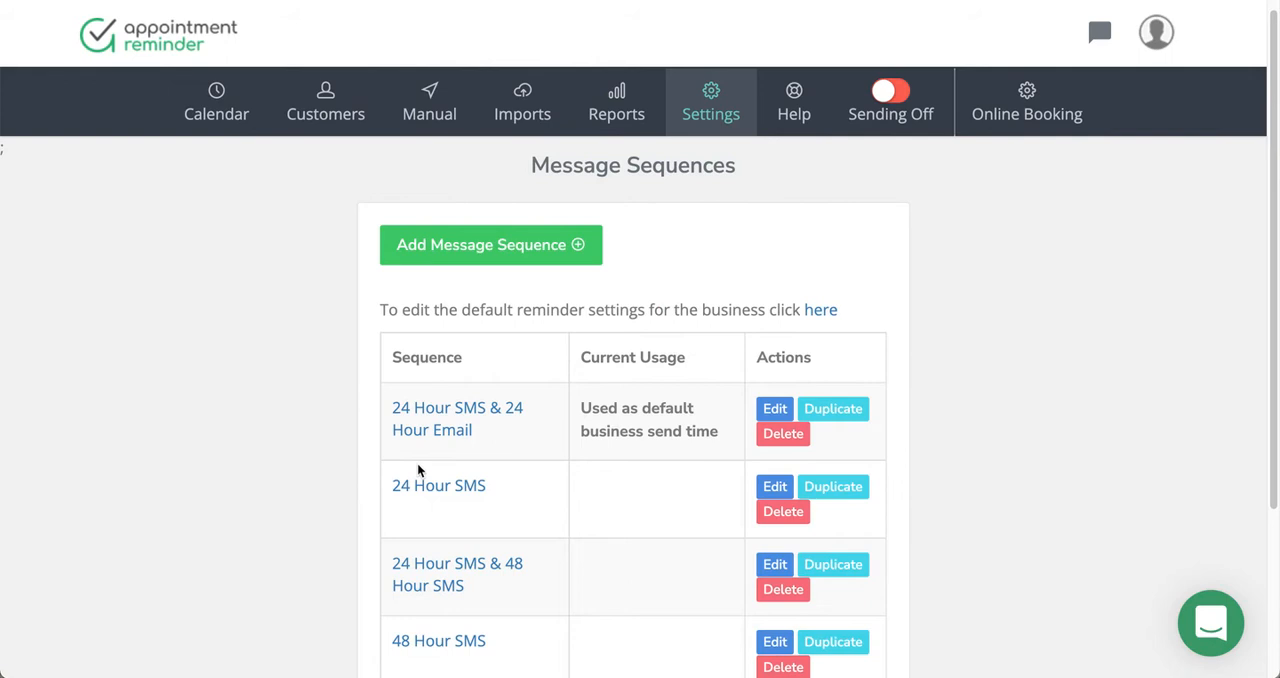
scroll(down, 3)
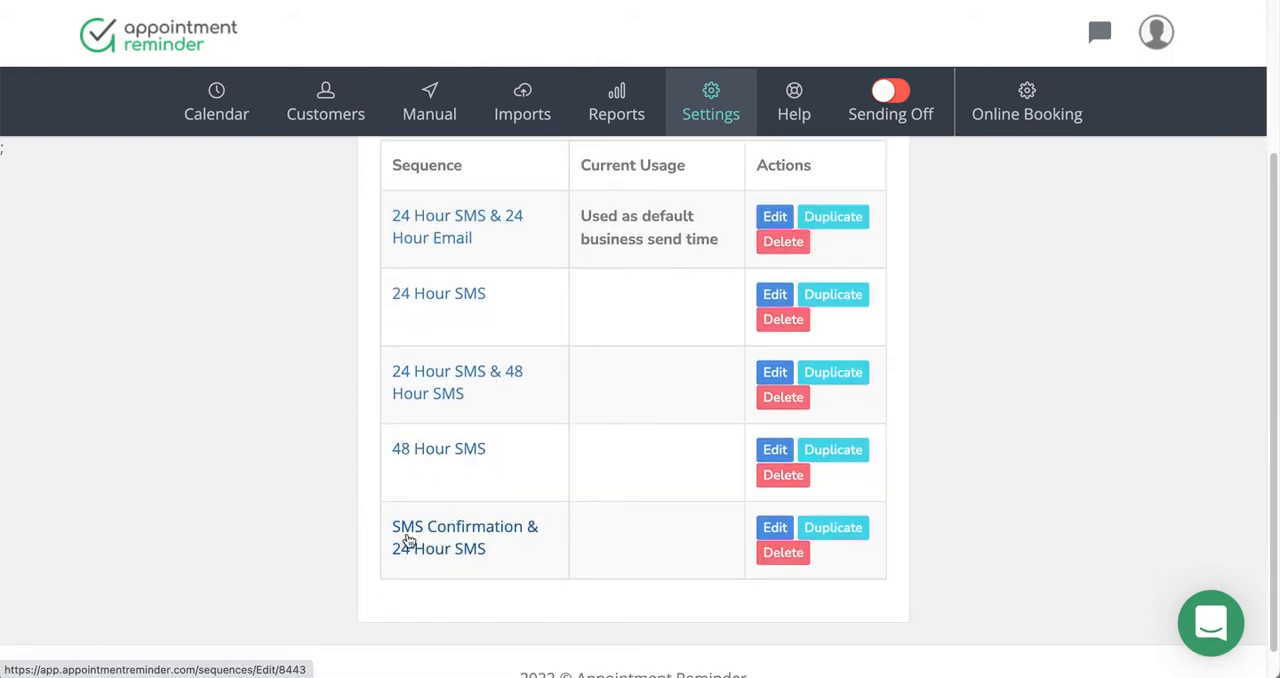
mouse_move(484, 548)
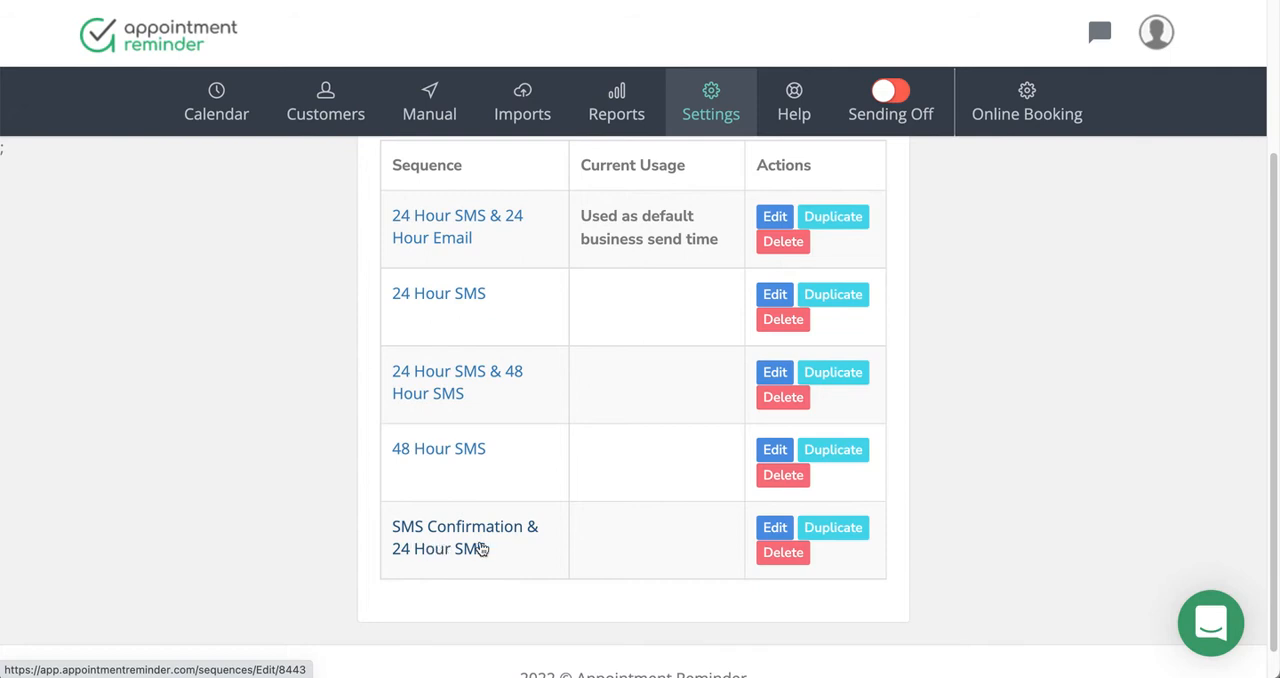
mouse_move(448, 532)
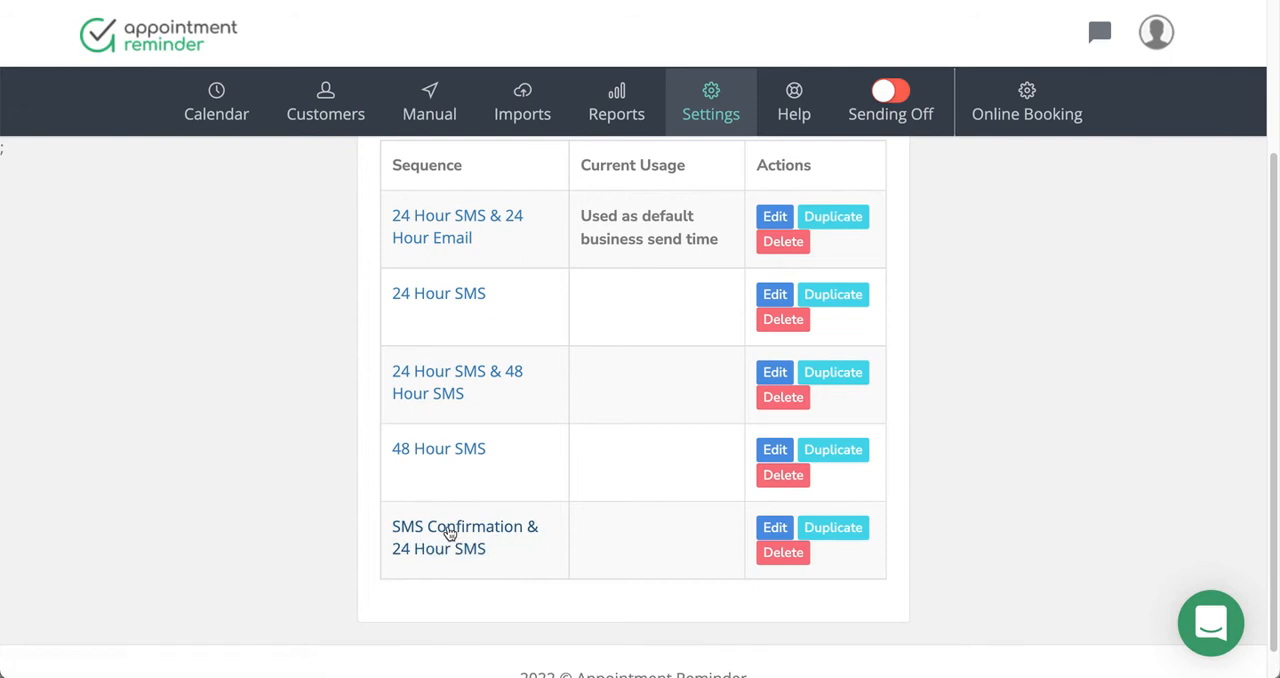
mouse_move(476, 536)
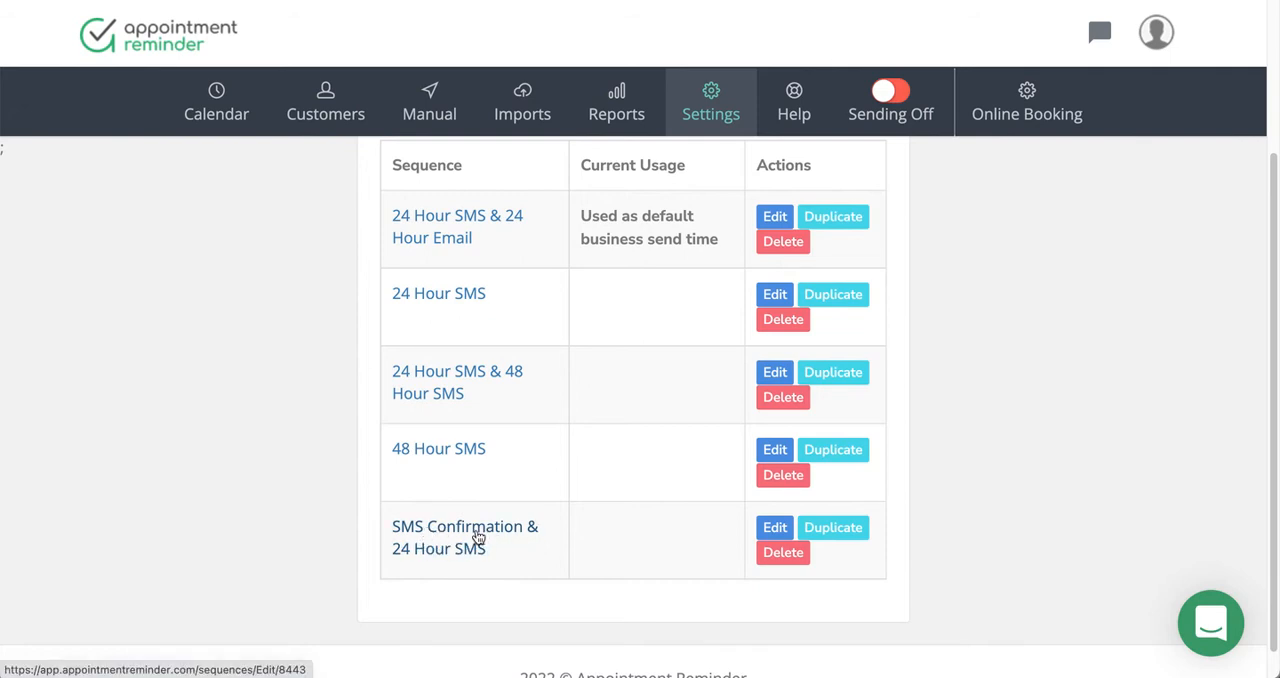
mouse_move(504, 536)
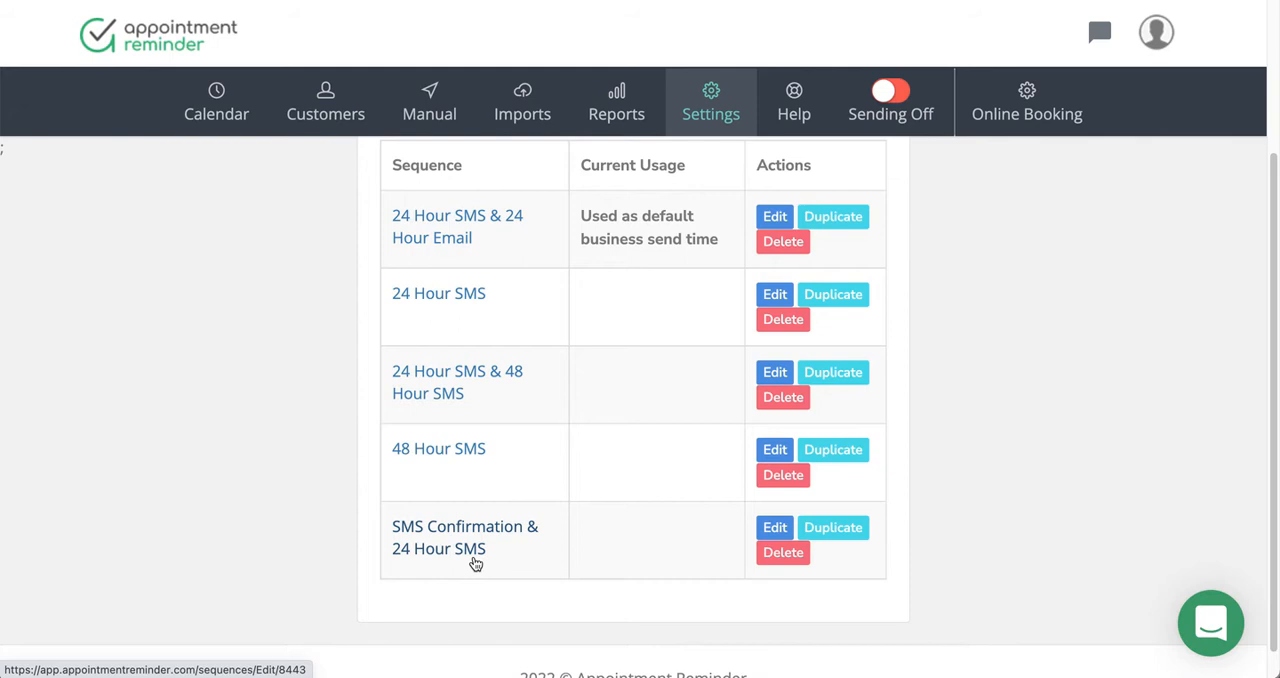
mouse_move(776, 528)
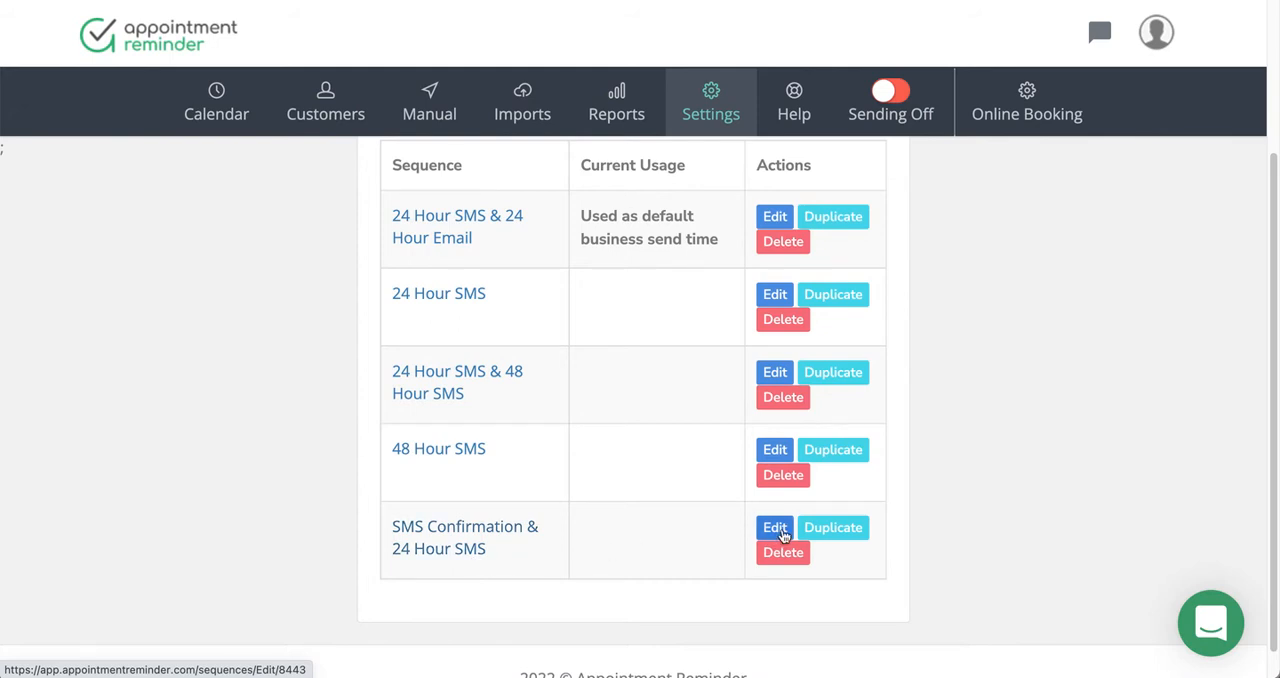
click(774, 528)
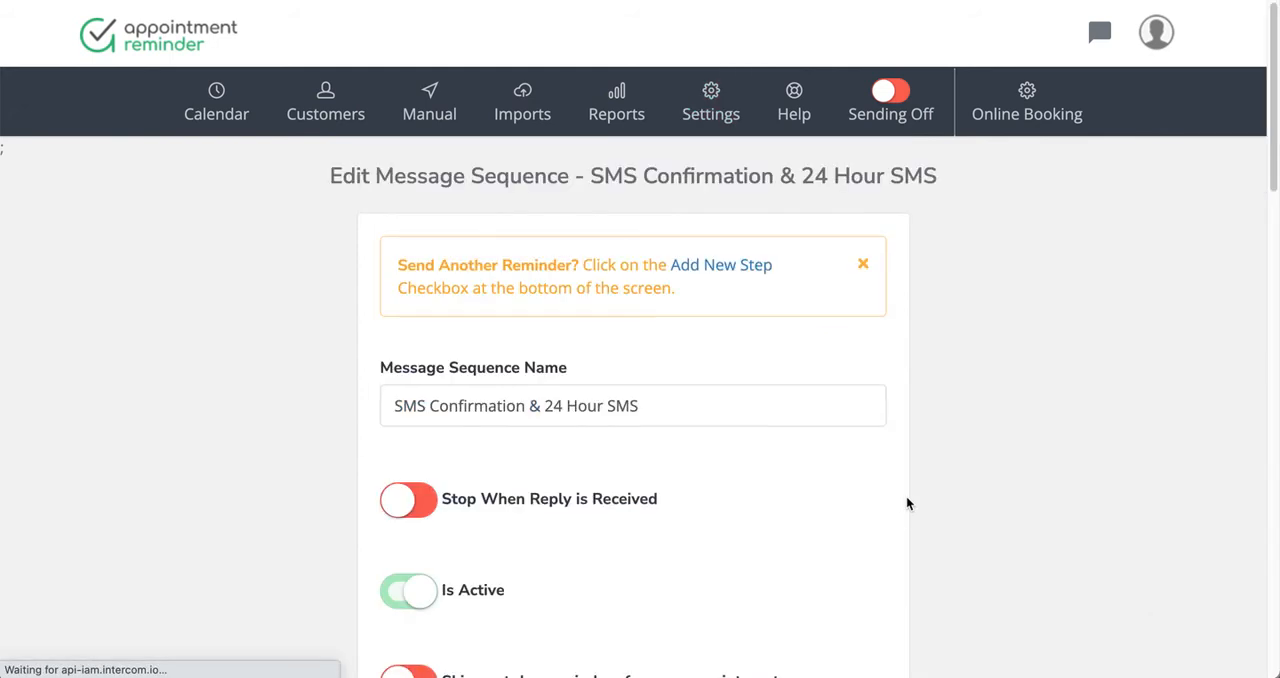
Review the first step's reminder type choices, keeping SMS sent immediately between 7:00 AM and 7:00 PM.
scroll(down, 3)
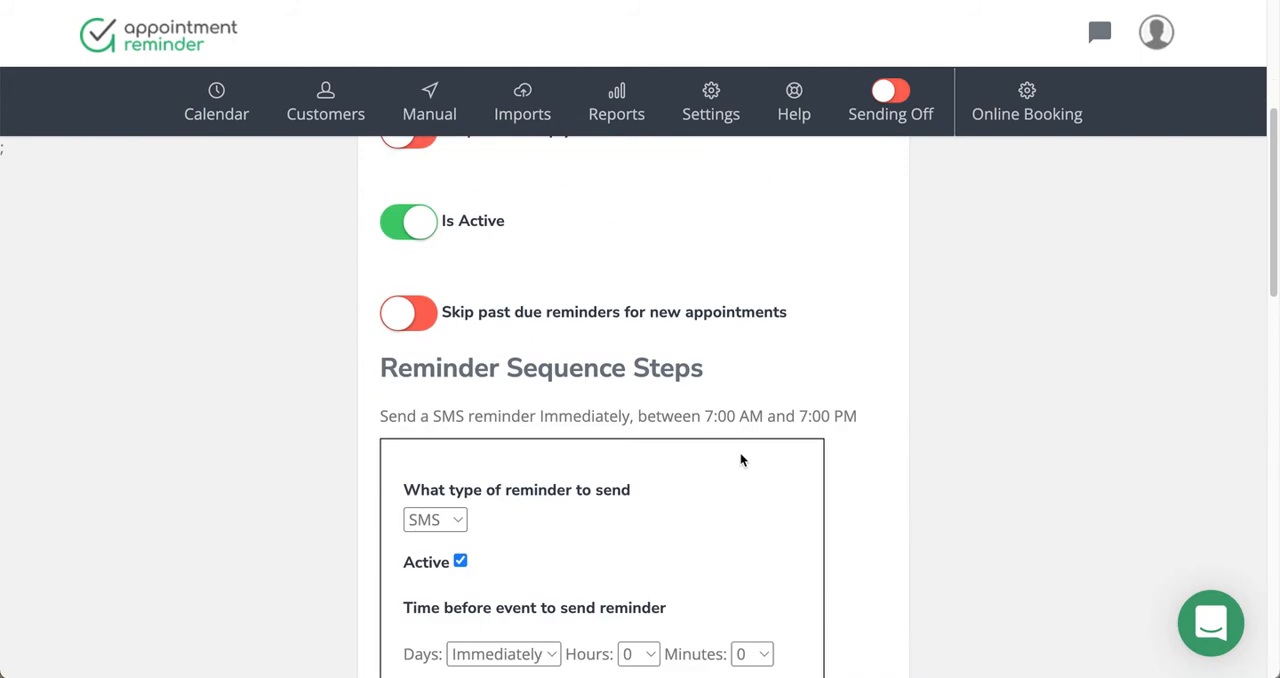
scroll(down, 3)
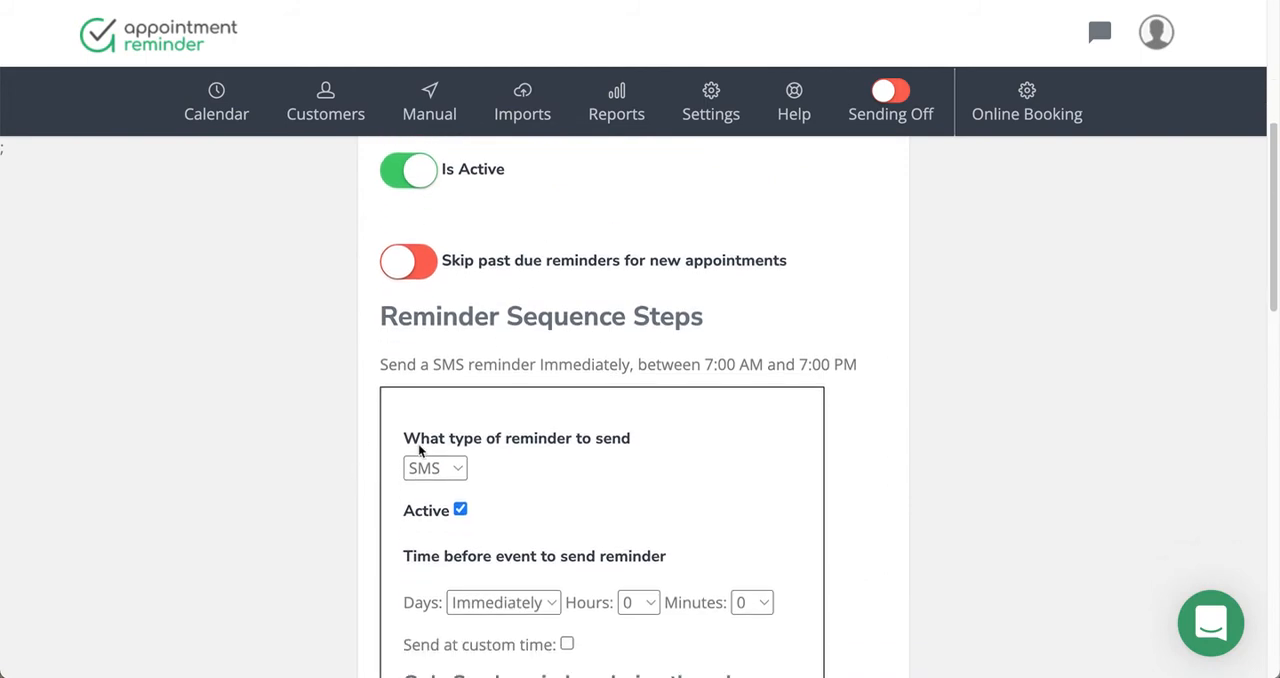
mouse_move(444, 484)
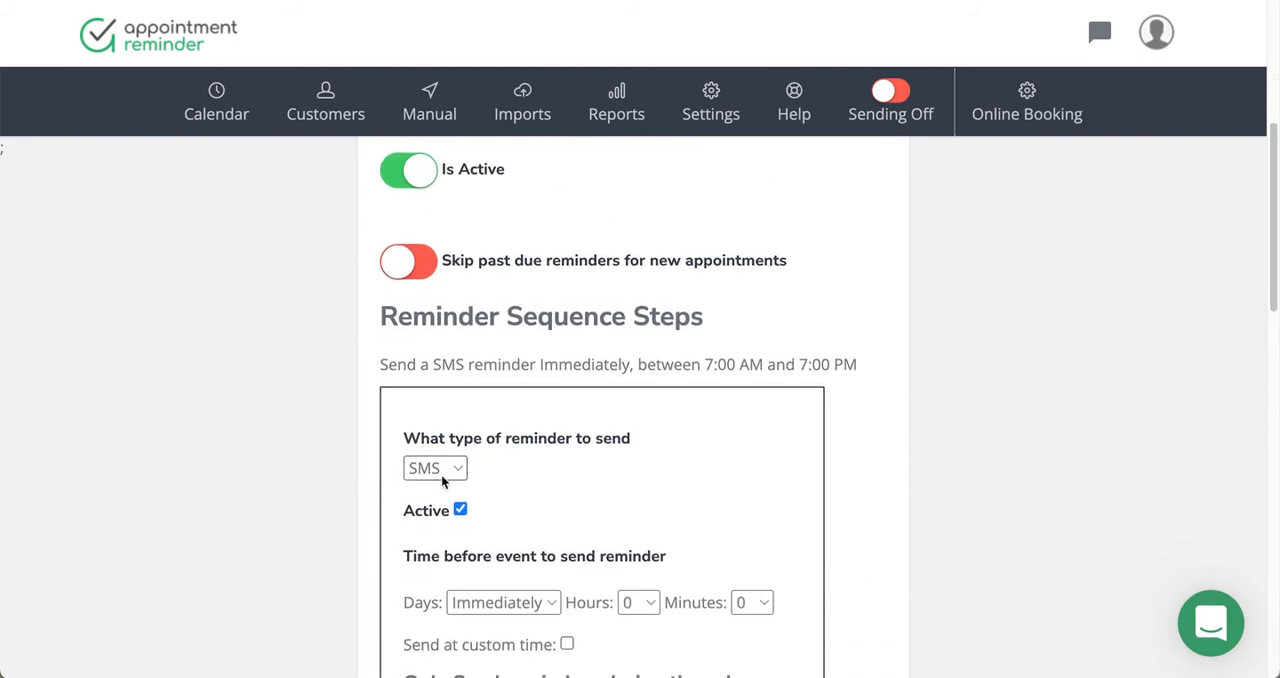
scroll(down, 3)
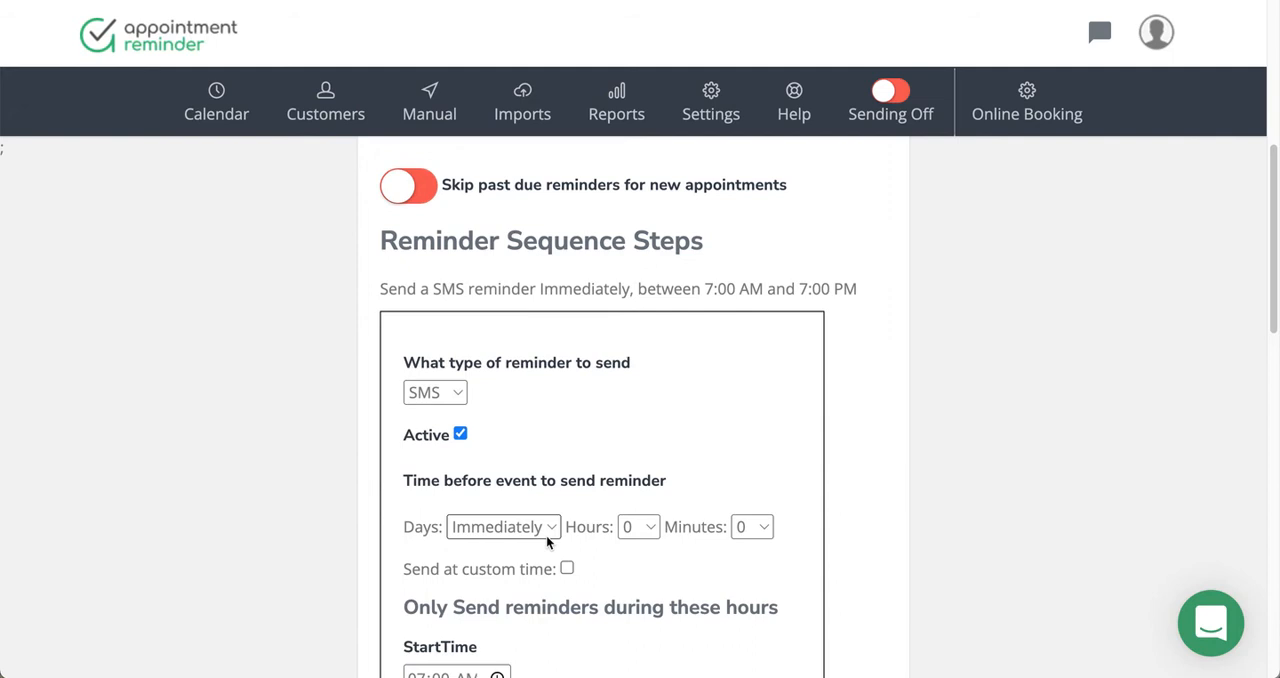
mouse_move(530, 396)
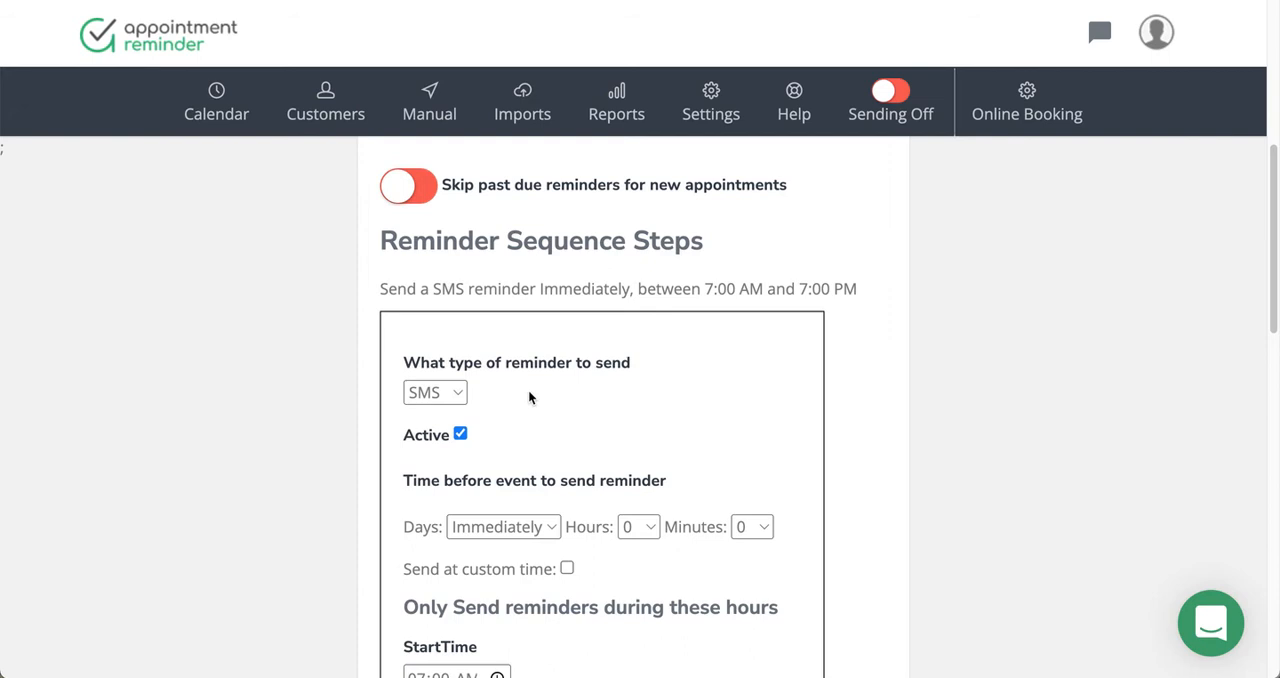
mouse_move(480, 420)
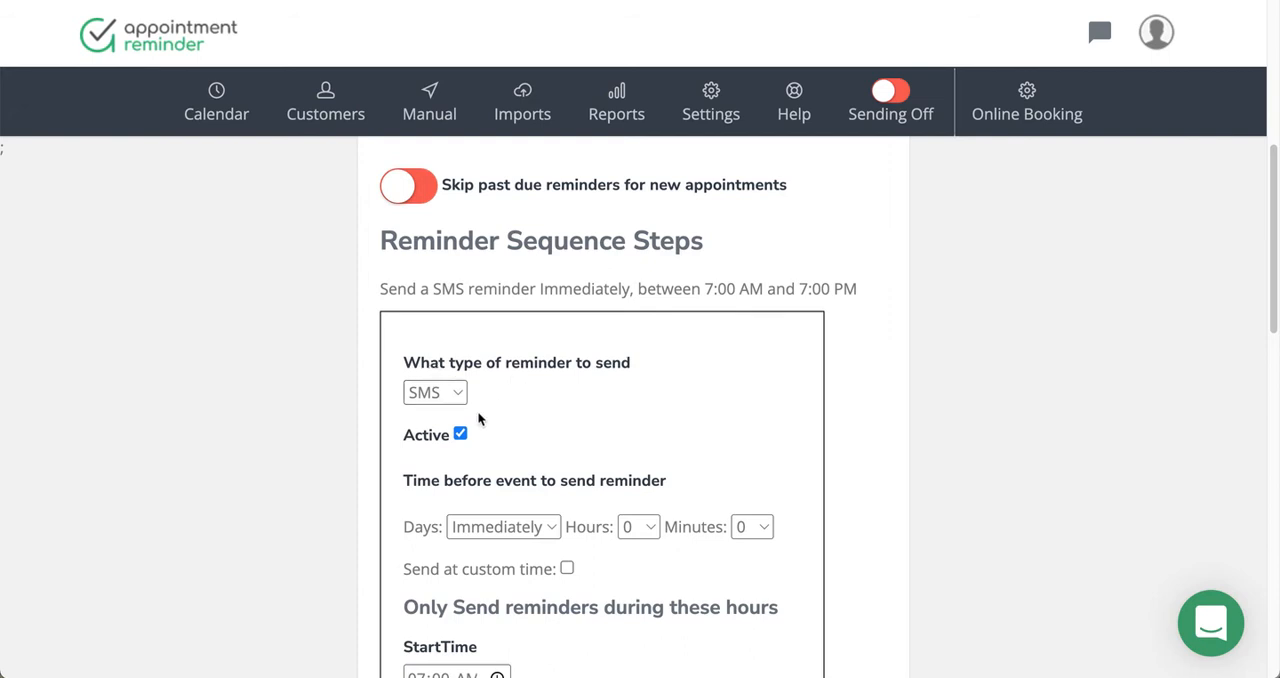
click(436, 392)
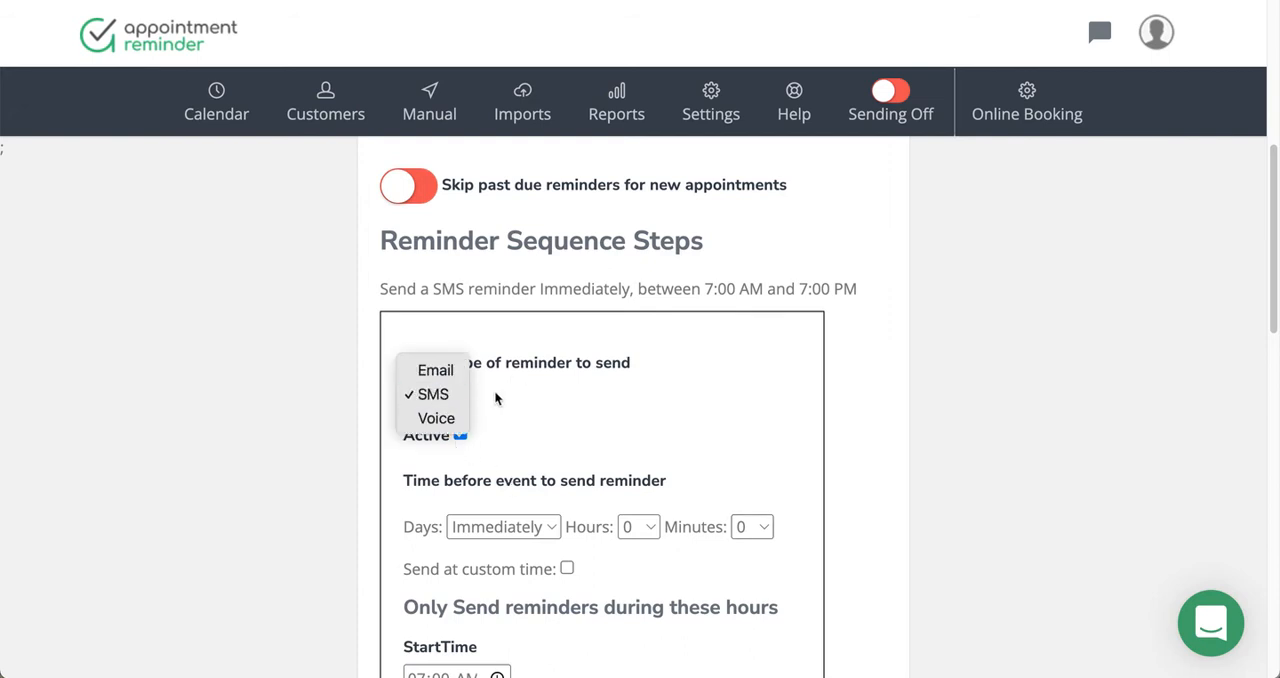
click(432, 392)
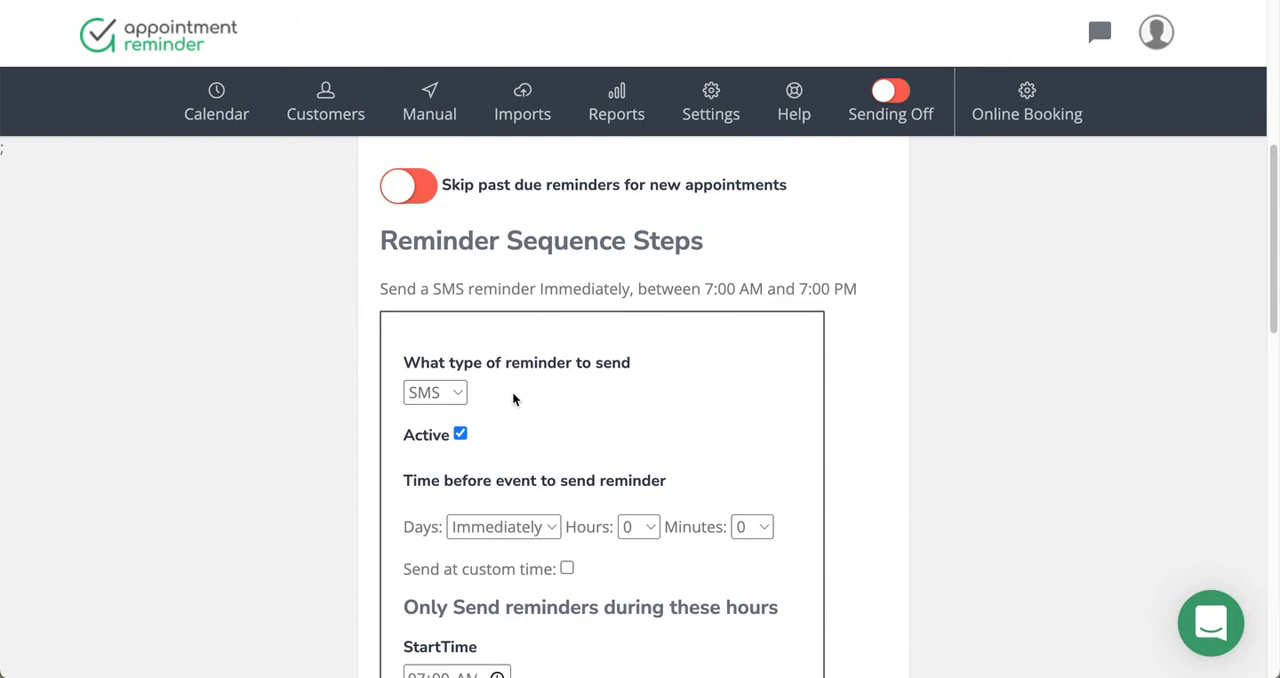
click(434, 392)
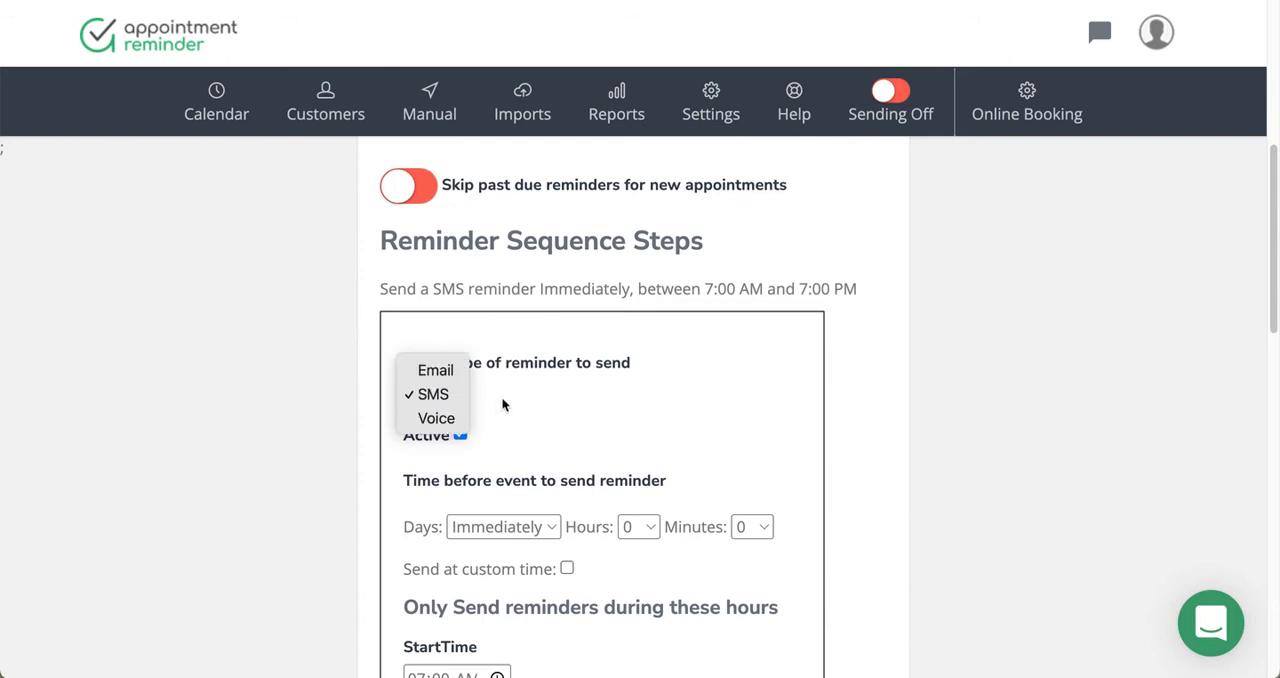
click(430, 392)
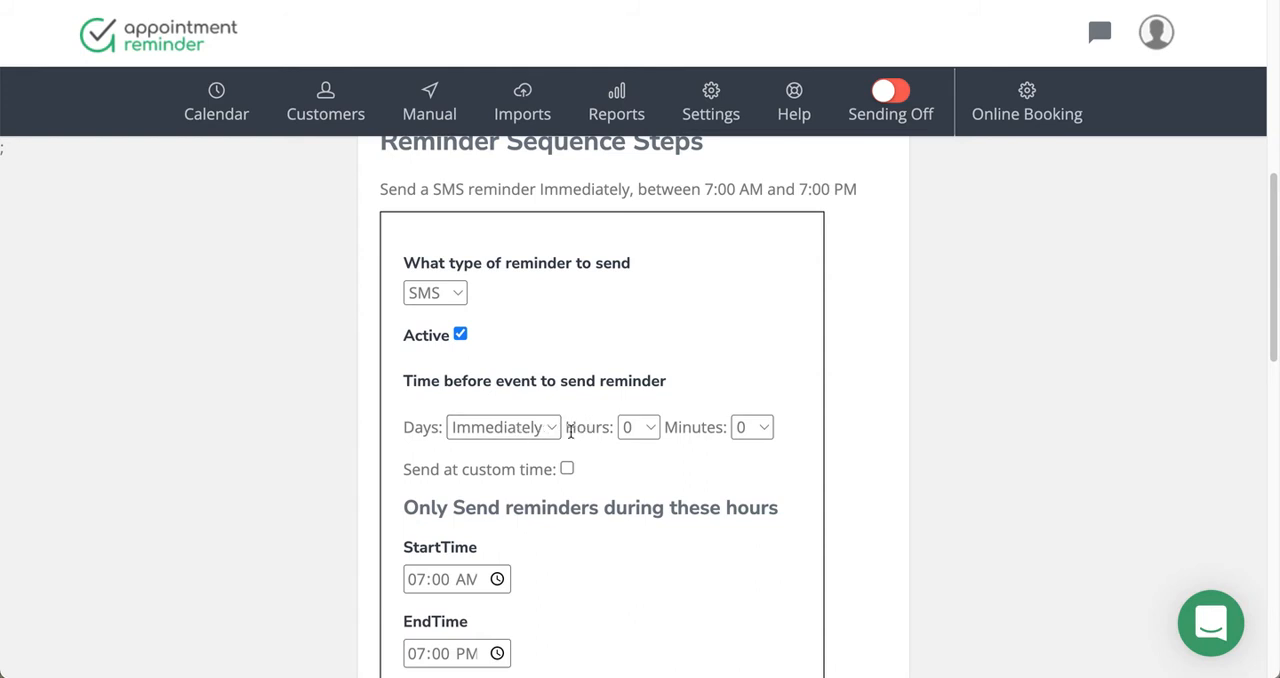
scroll(down, 3)
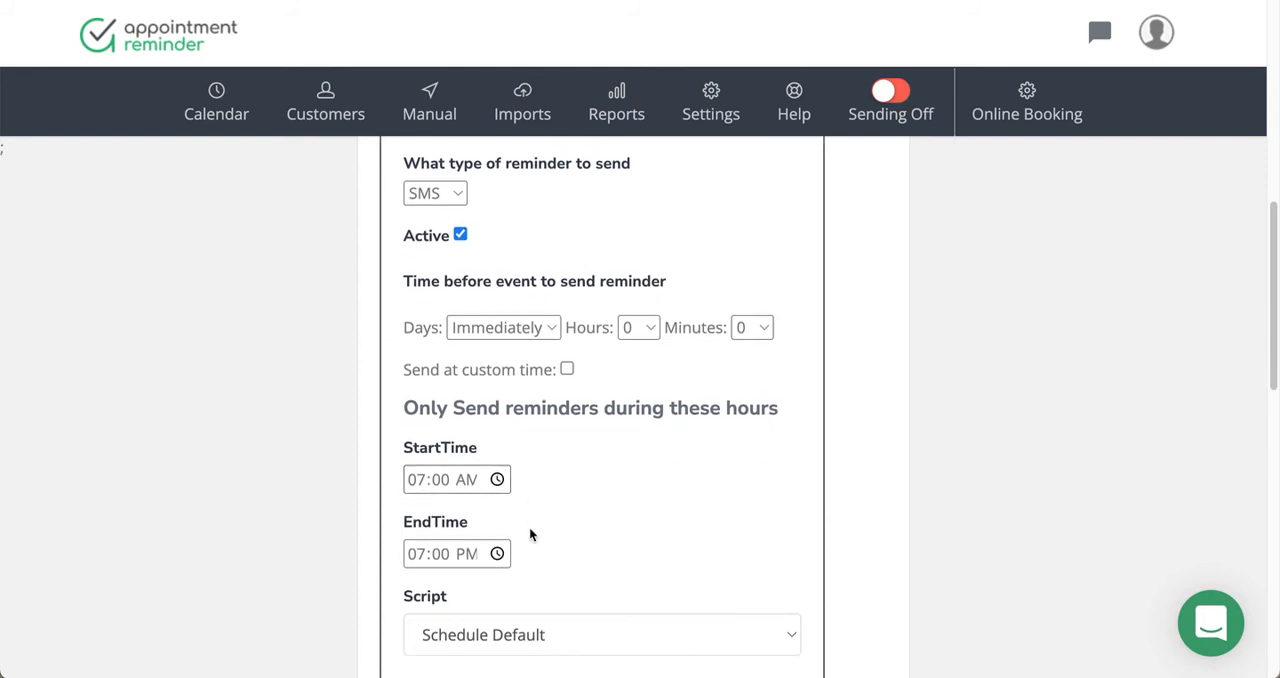
scroll(down, 3)
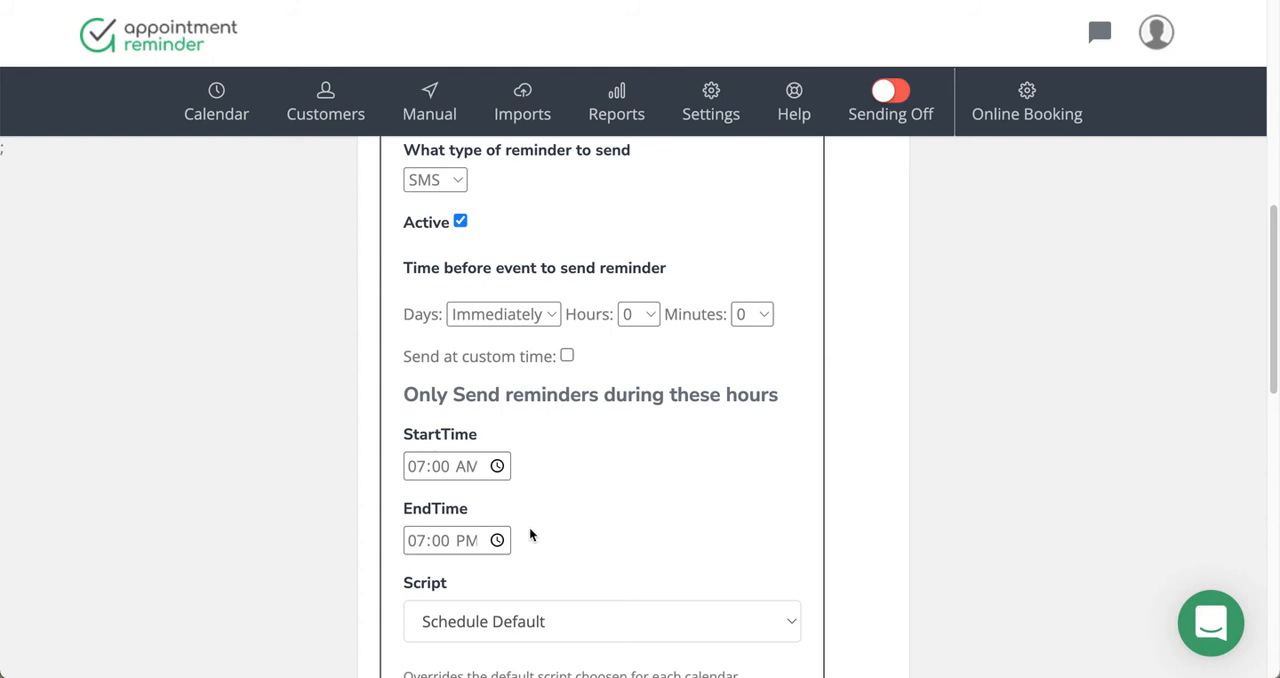
mouse_move(530, 516)
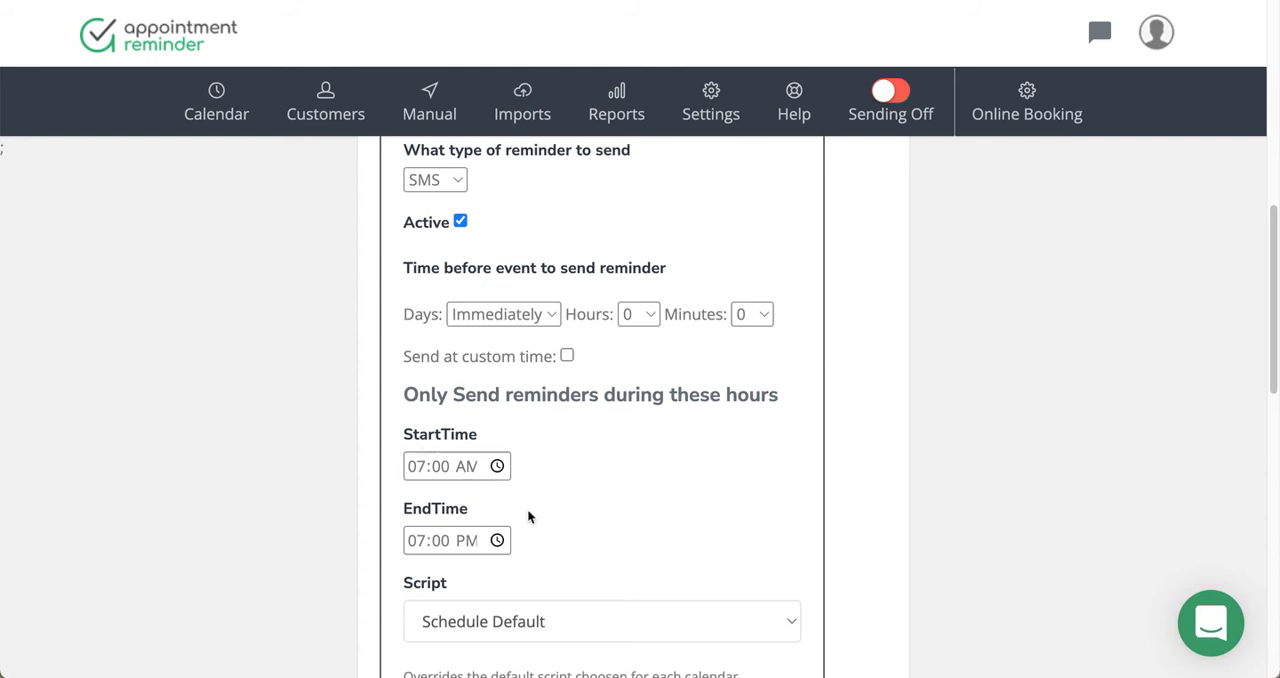
scroll(down, 3)
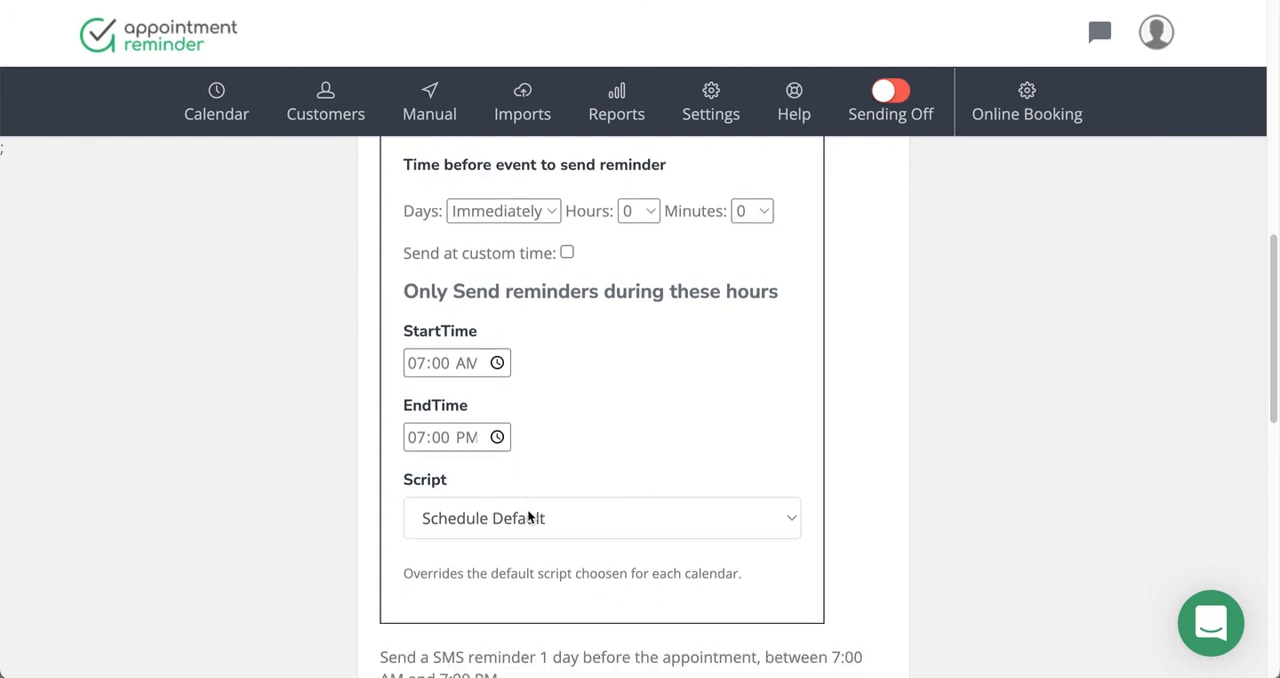
click(600, 516)
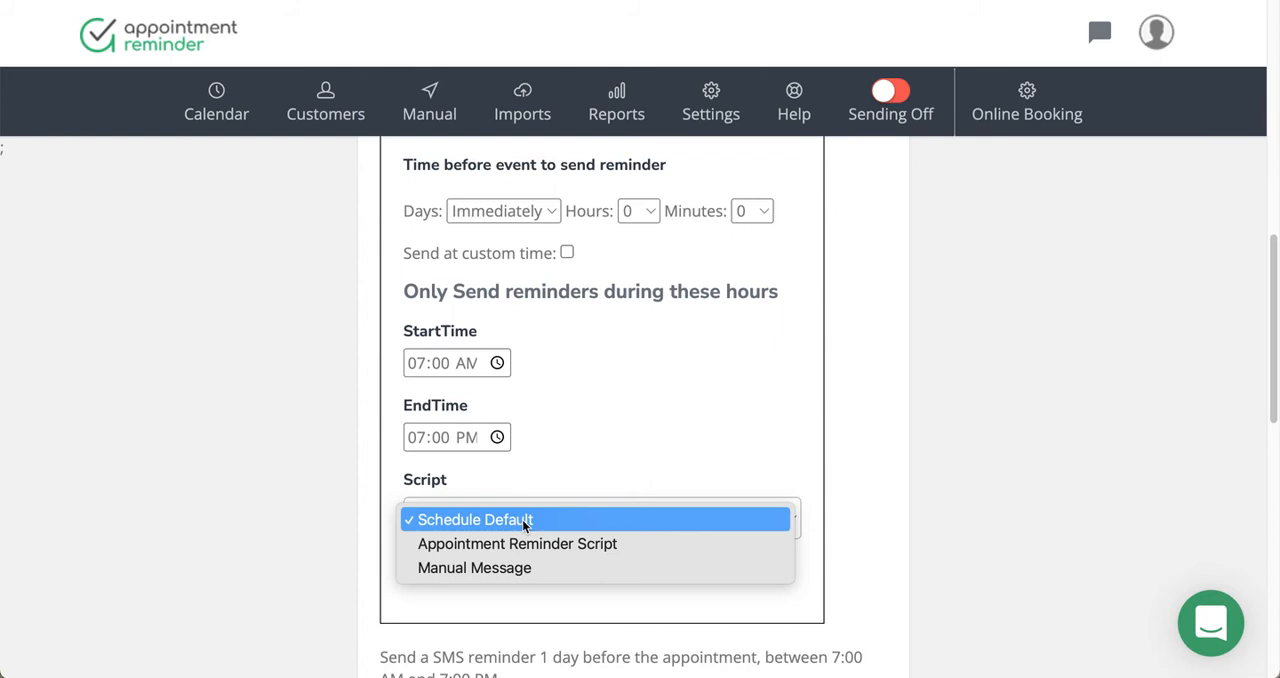
mouse_move(540, 492)
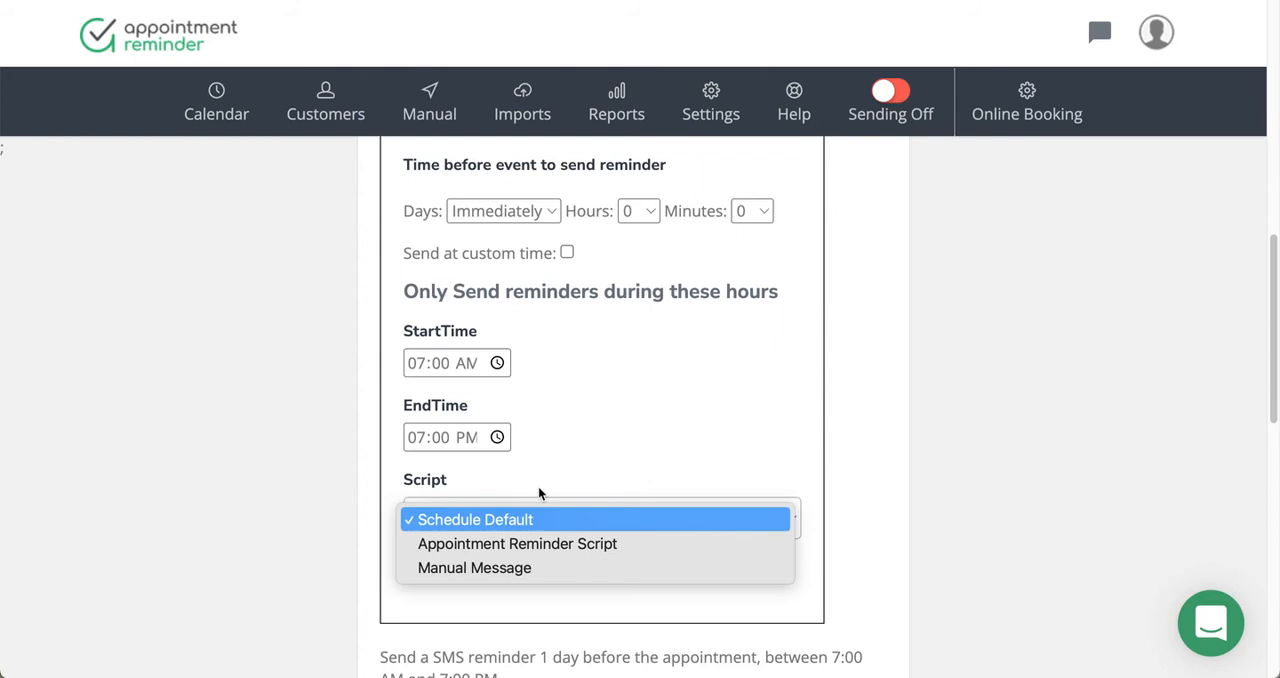
click(710, 100)
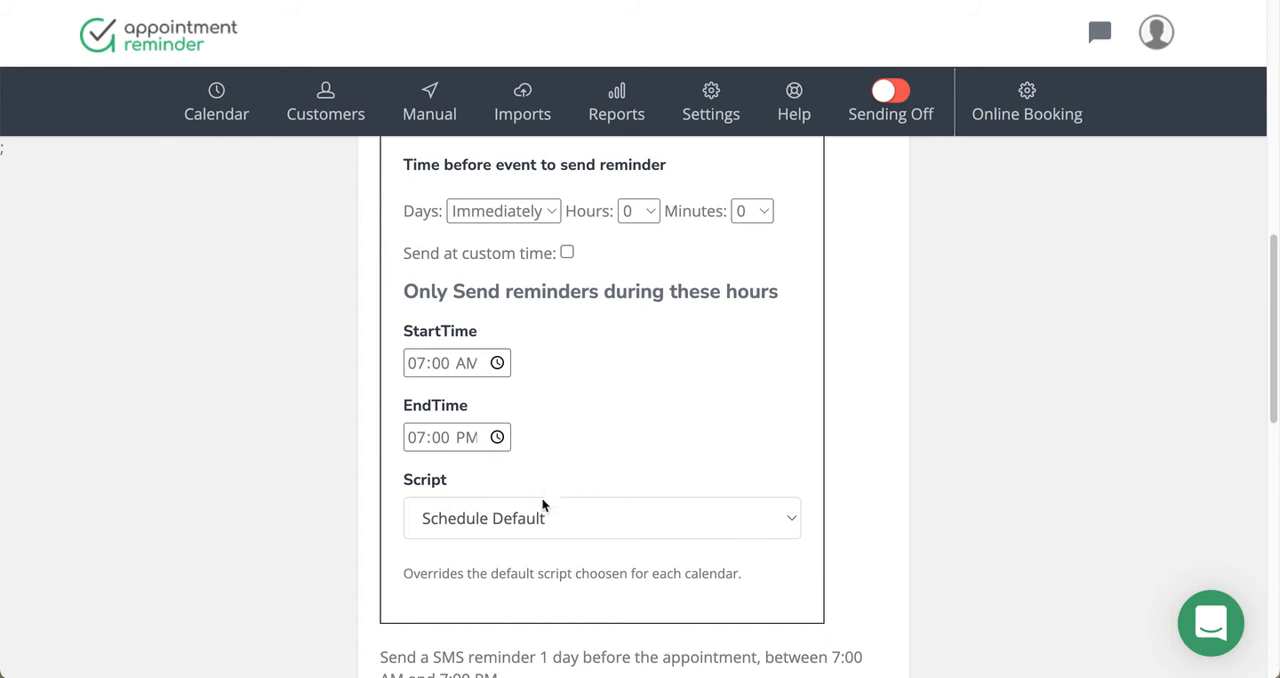
mouse_move(810, 456)
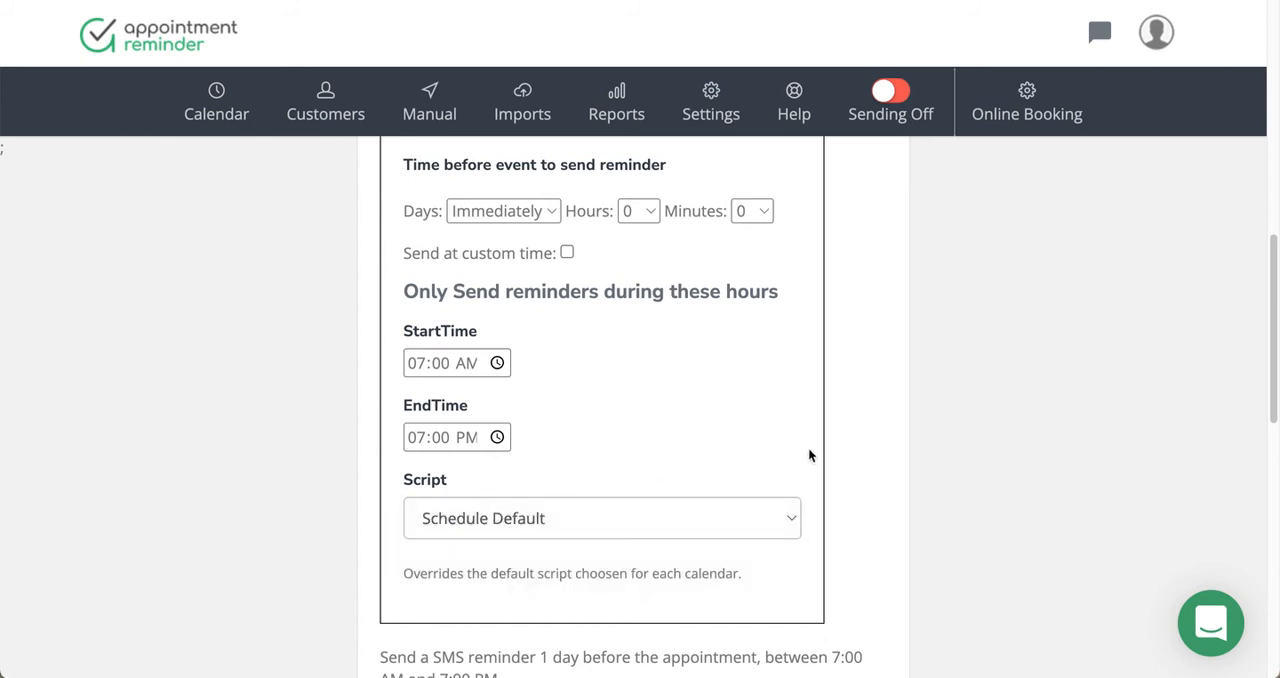
scroll(down, 3)
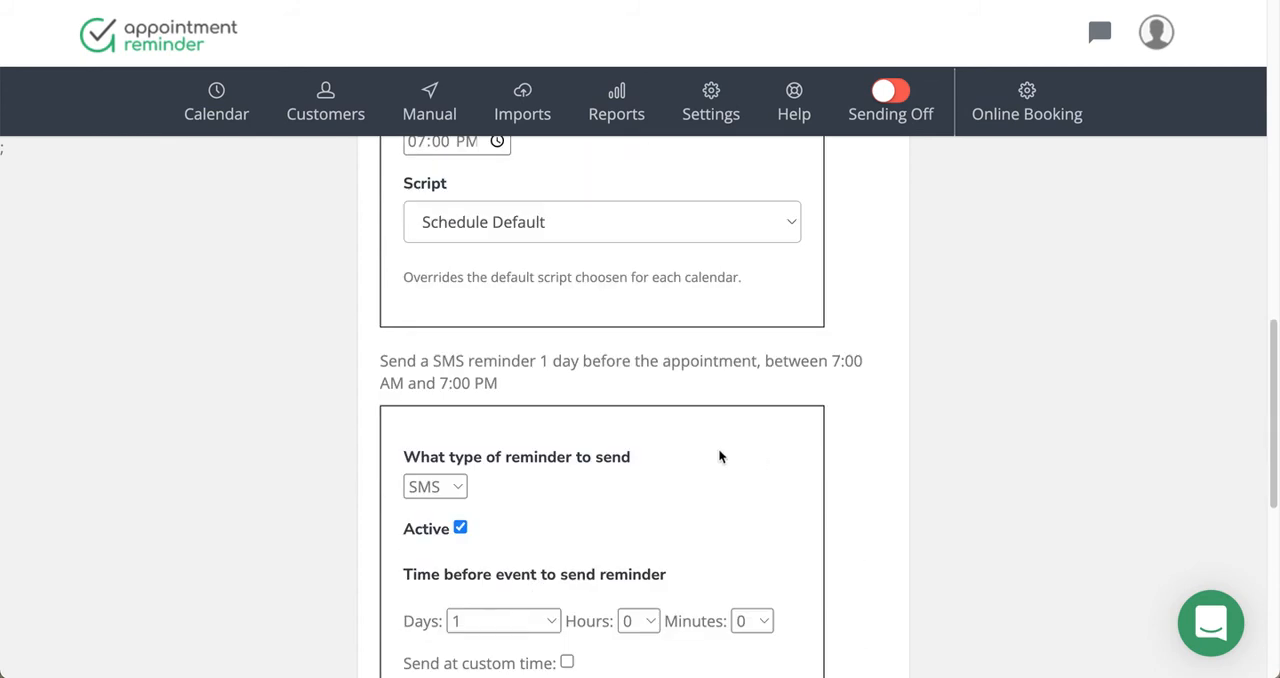
scroll(down, 3)
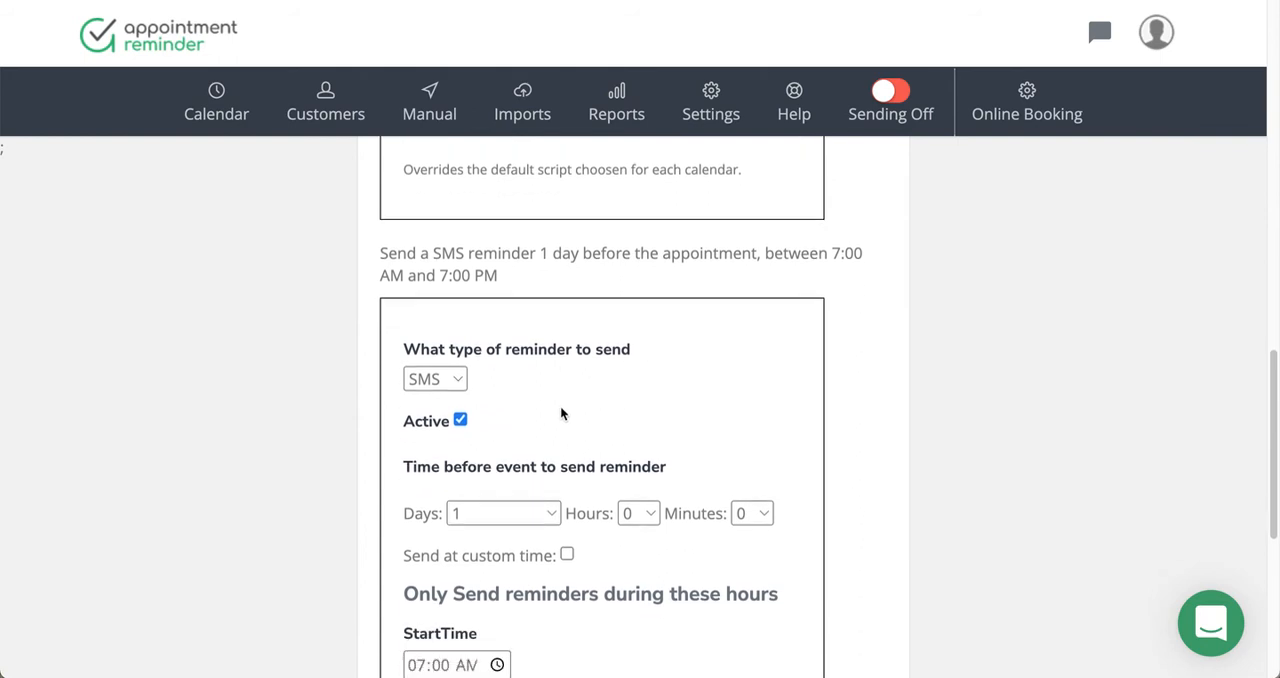
scroll(down, 3)
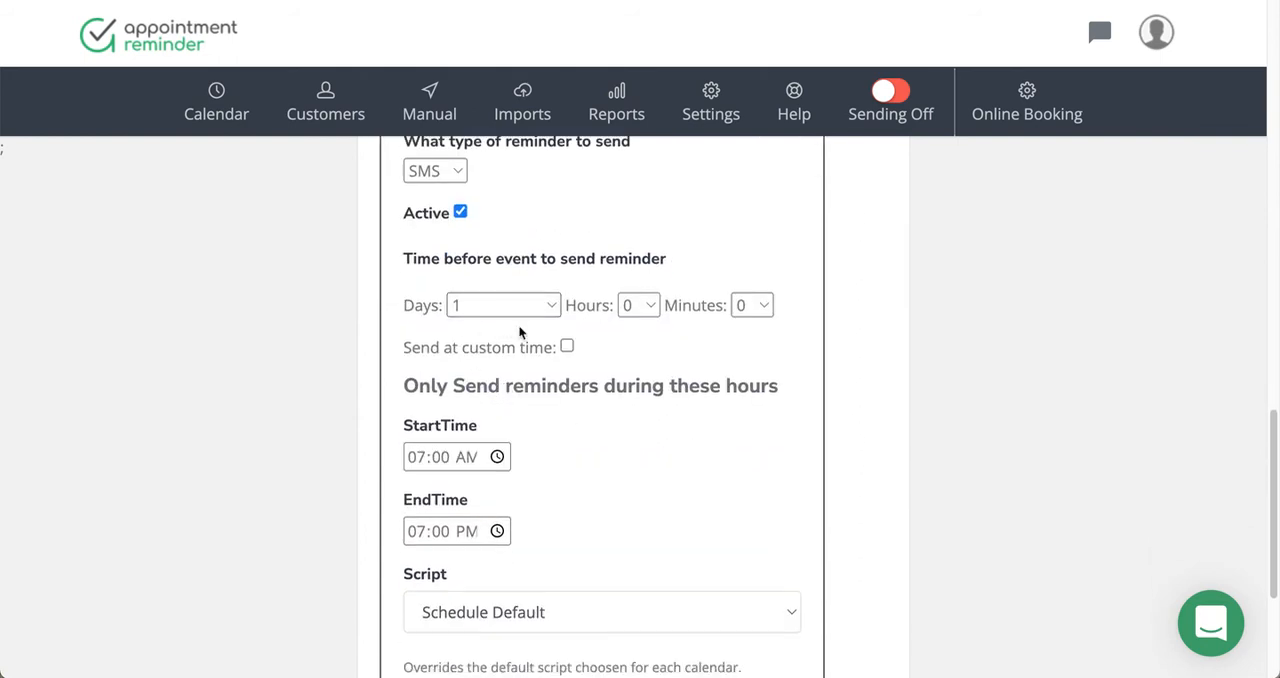
scroll(down, 3)
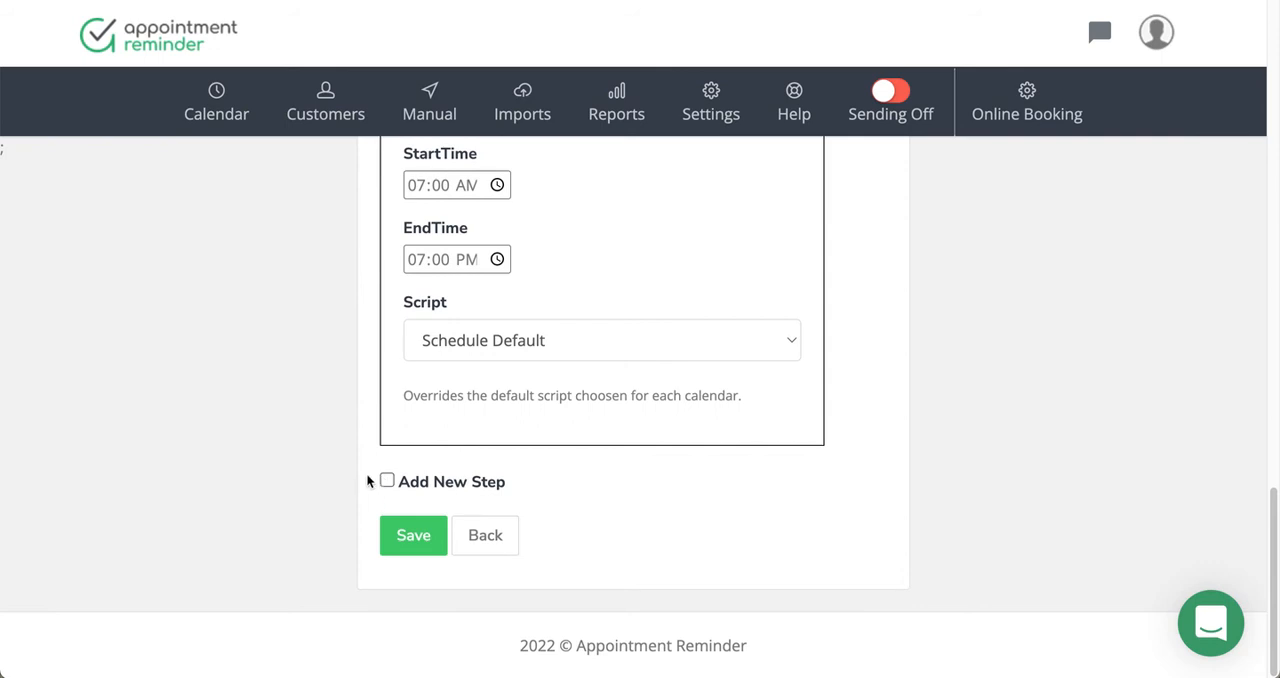
Add a new Email step to the sequence and review its script options.
click(388, 480)
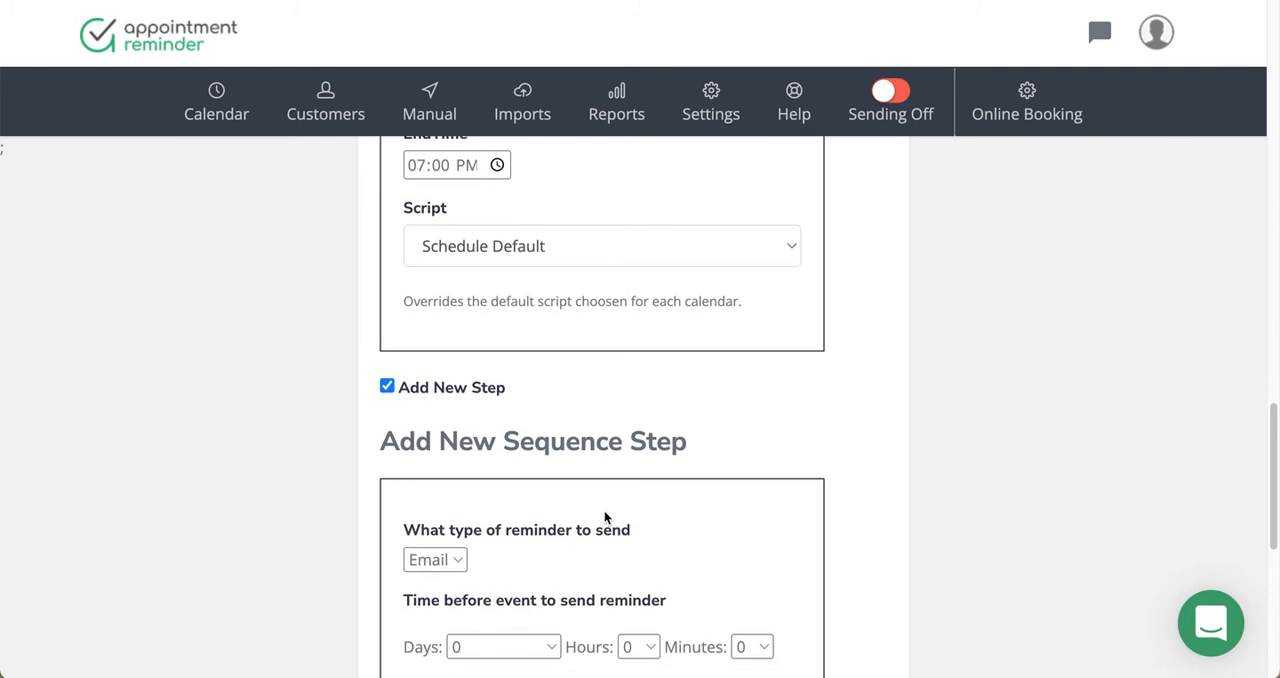
scroll(down, 3)
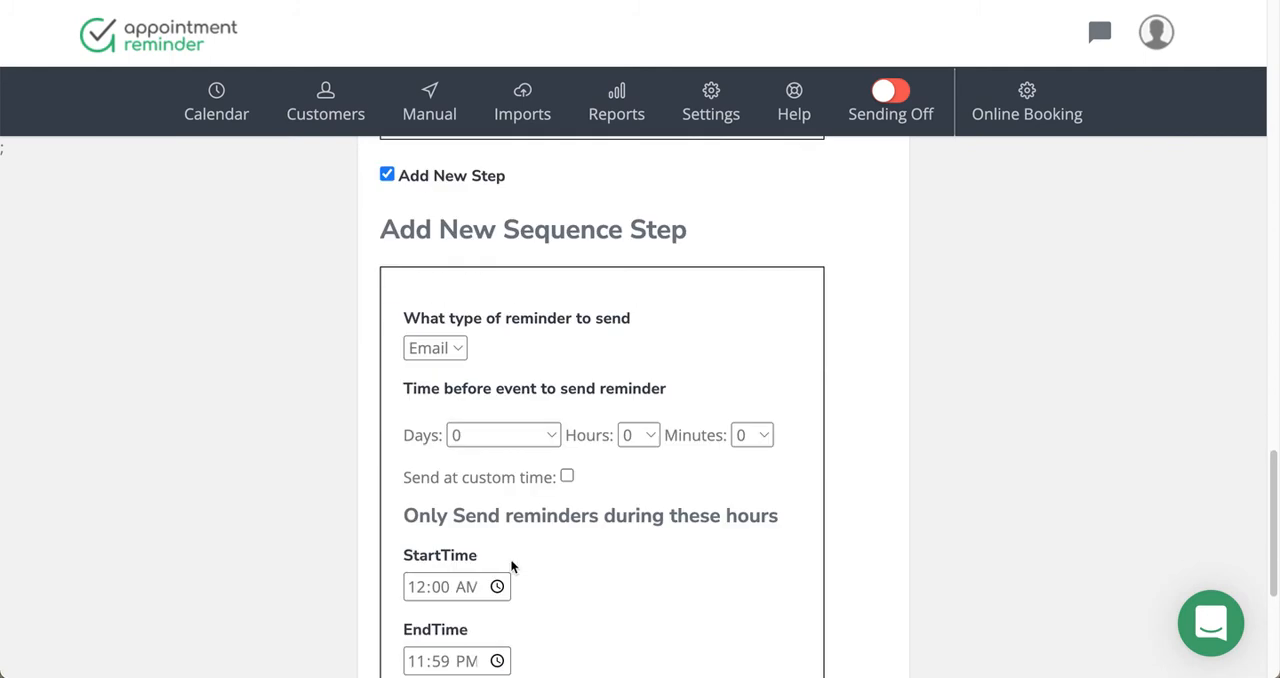
click(504, 434)
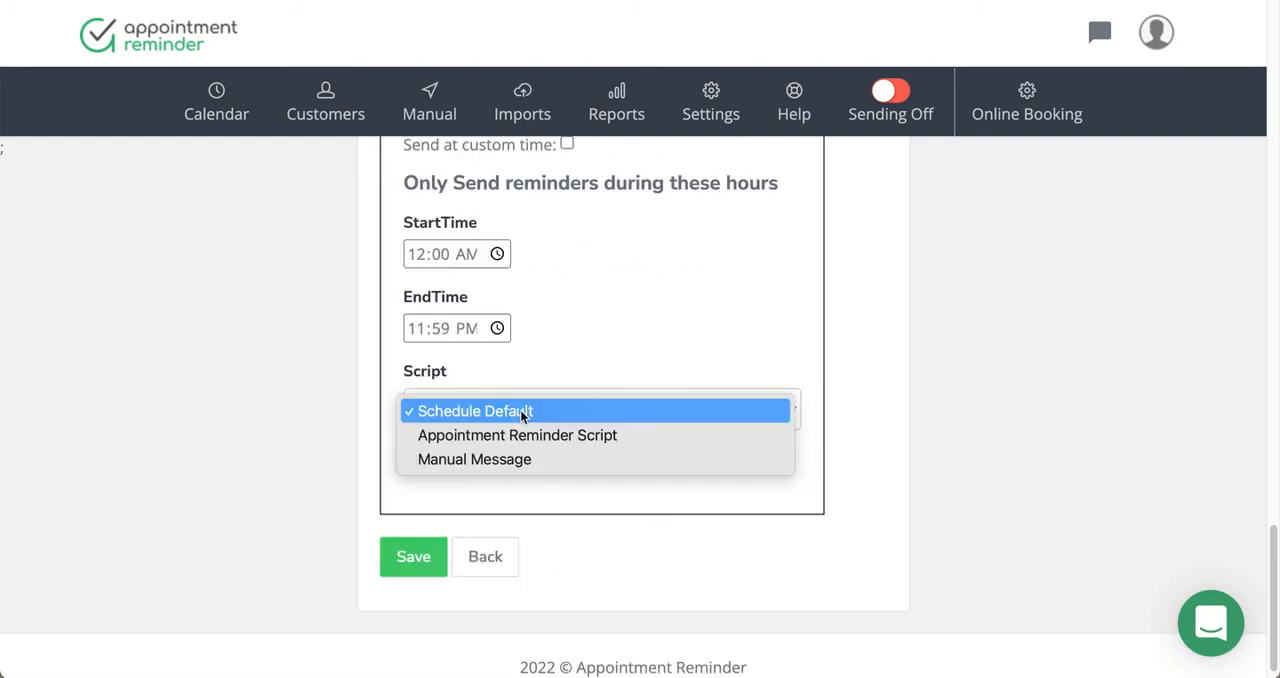
mouse_move(516, 434)
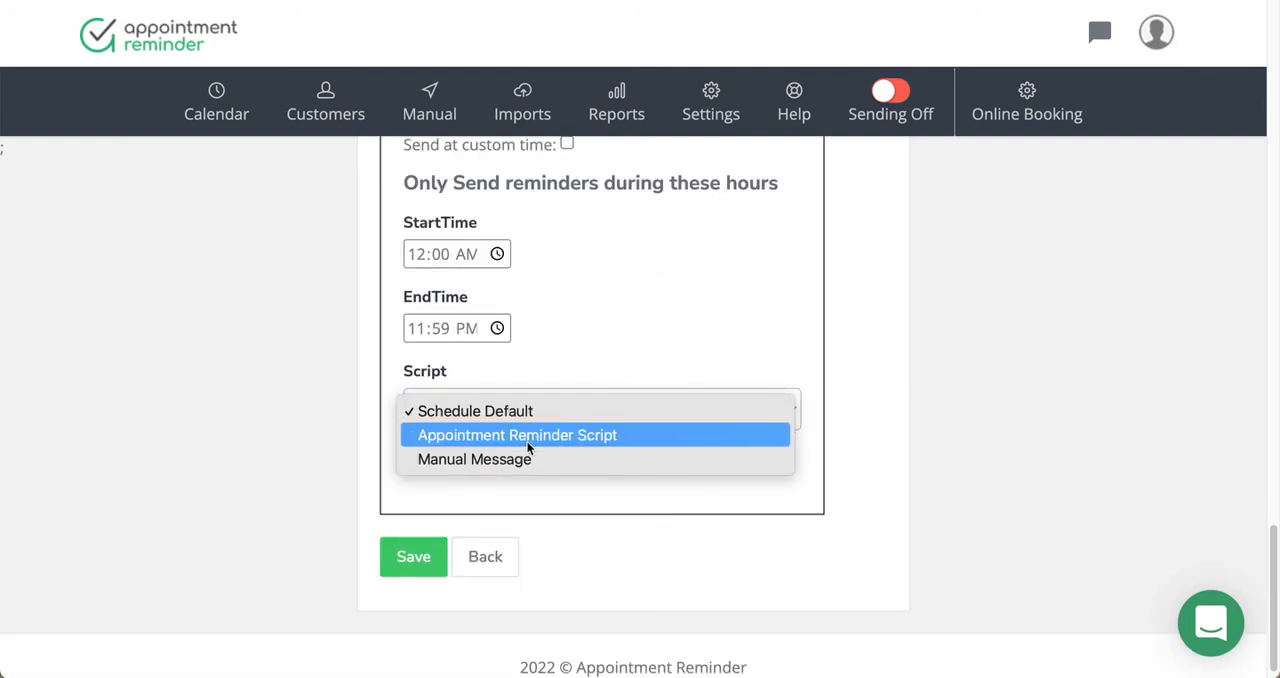
mouse_move(532, 460)
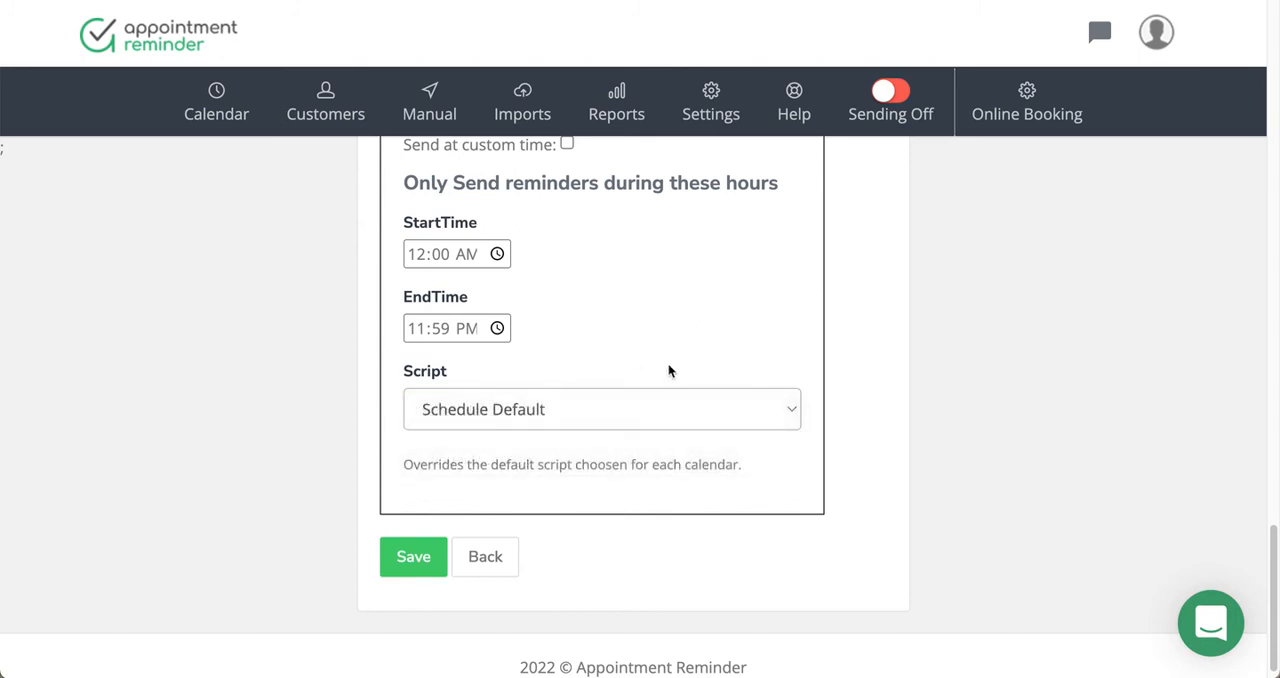
scroll(up, 3)
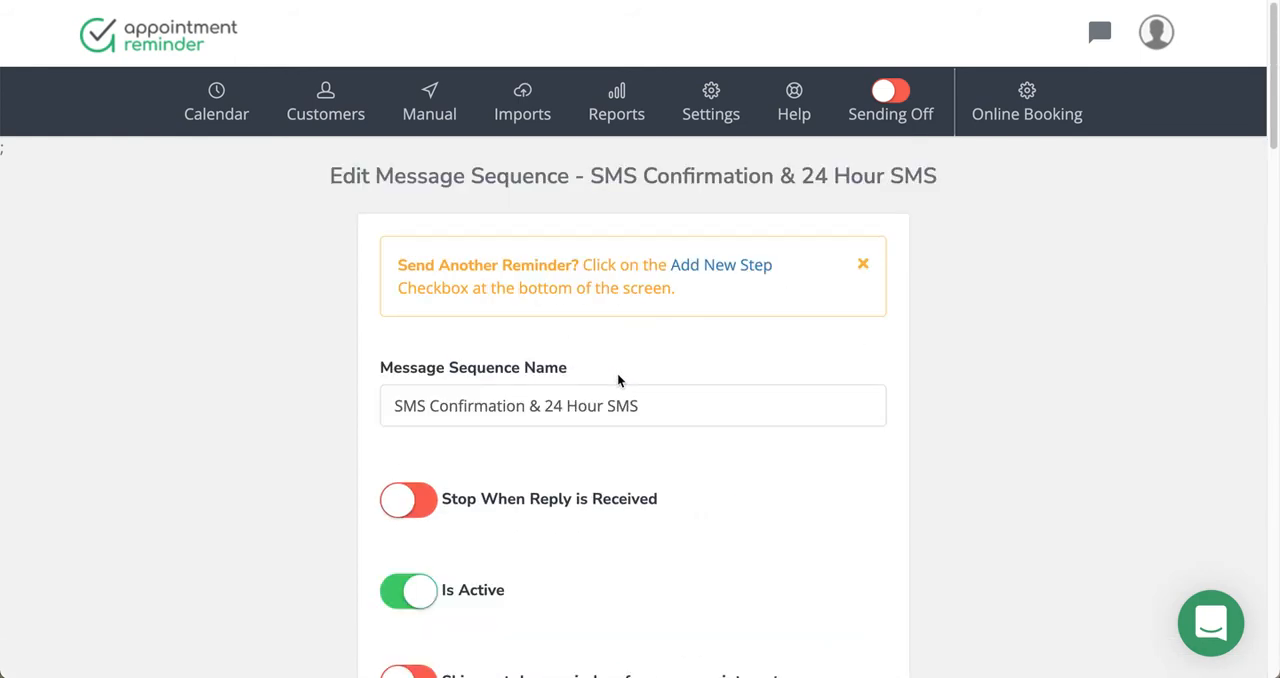
mouse_move(756, 238)
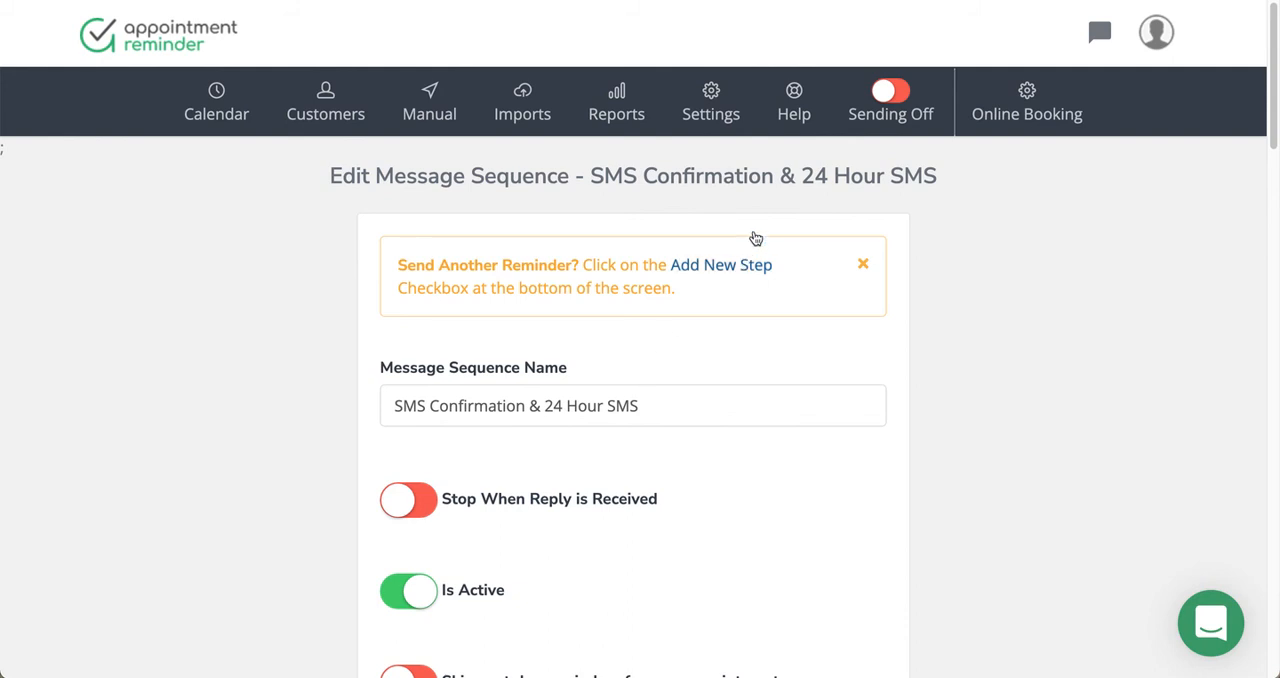
Go to Default Reminder Settings, where 24 Hour SMS & 24 Hour Email is the default sequence.
click(712, 100)
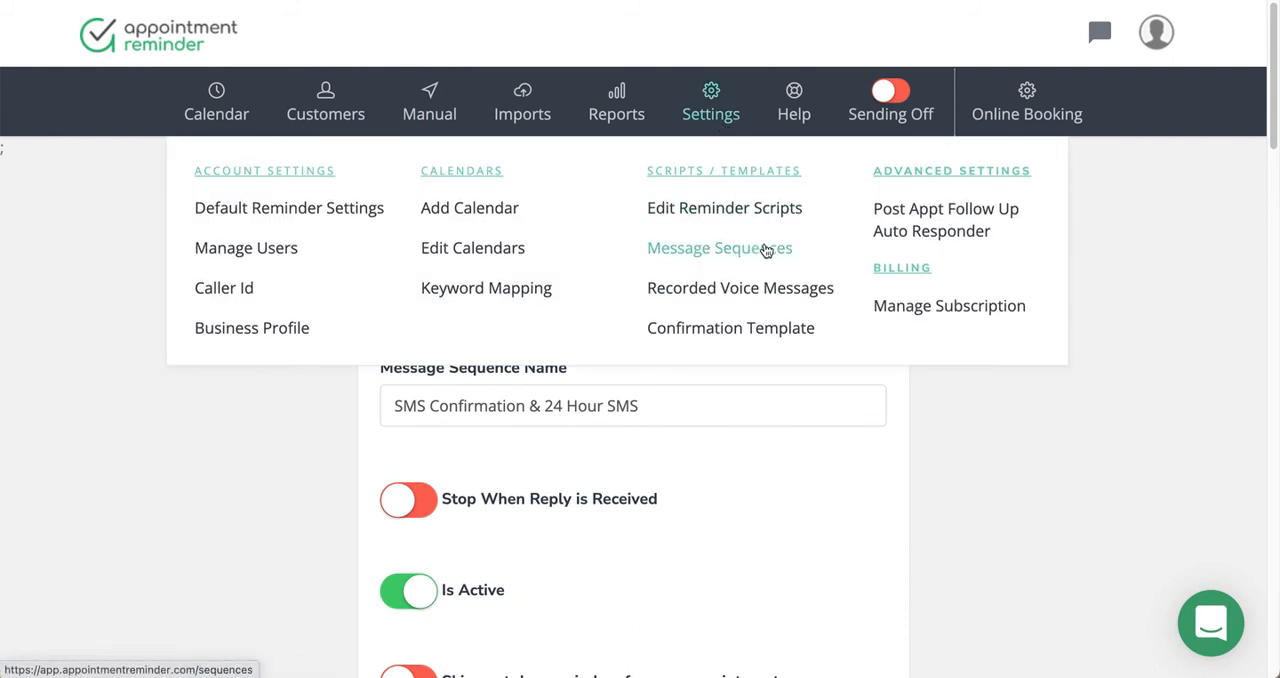
mouse_move(288, 206)
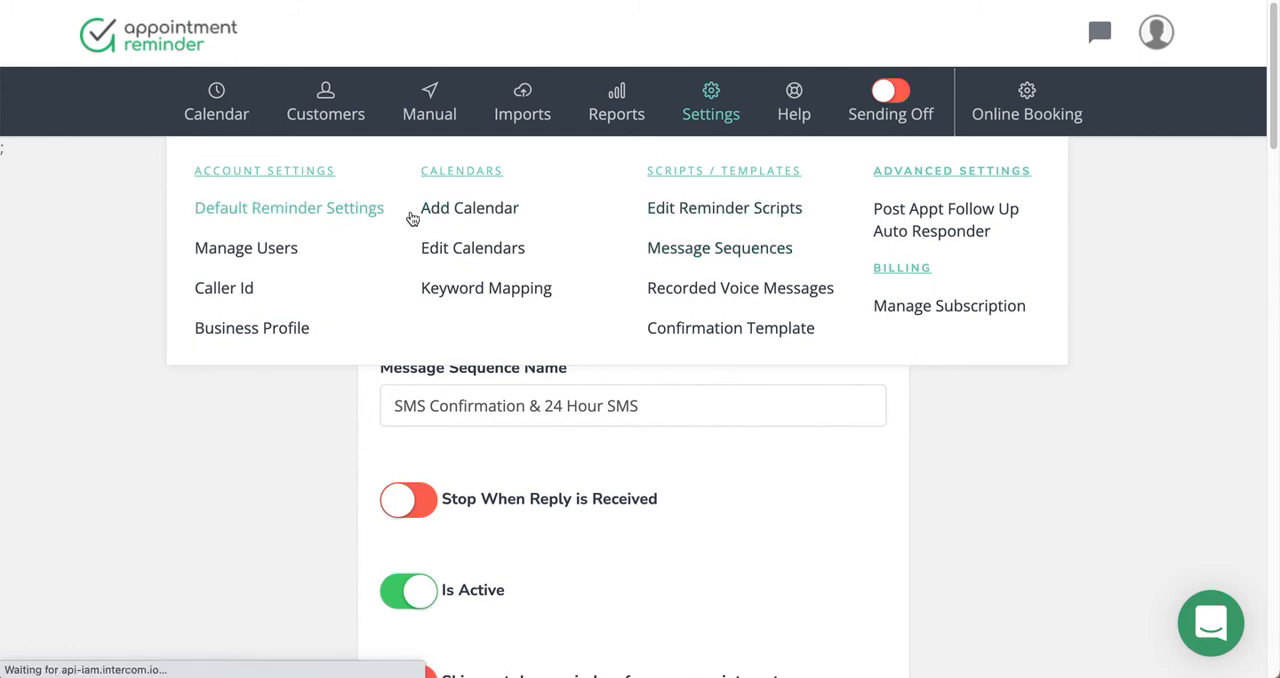
click(288, 206)
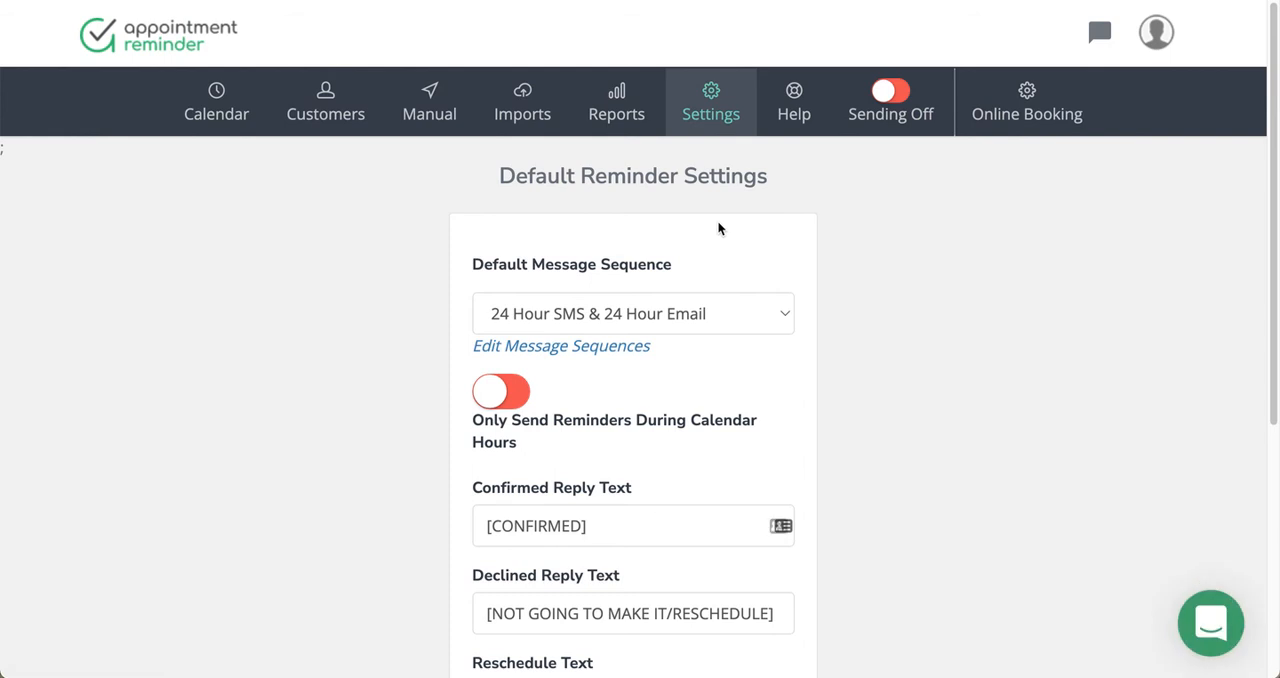
Show the five available default message sequences, including SMS Confirmation & 24 Hour SMS.
click(632, 312)
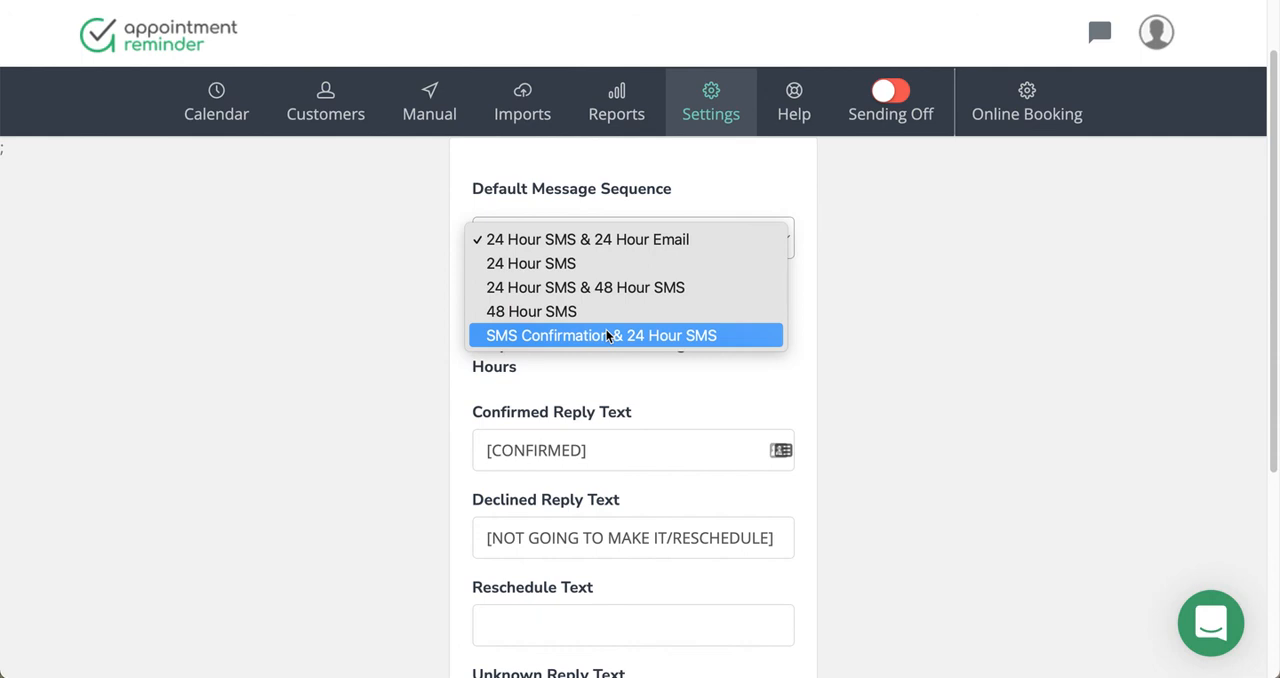
mouse_move(1180, 504)
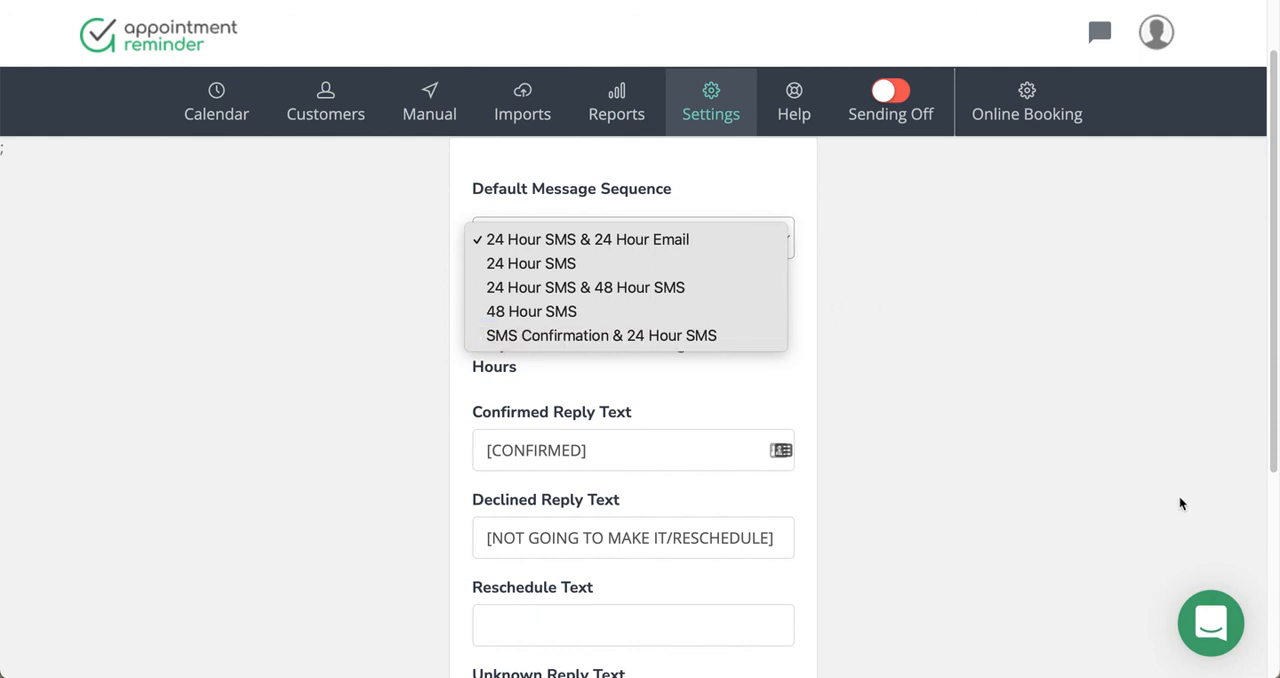
mouse_move(1210, 614)
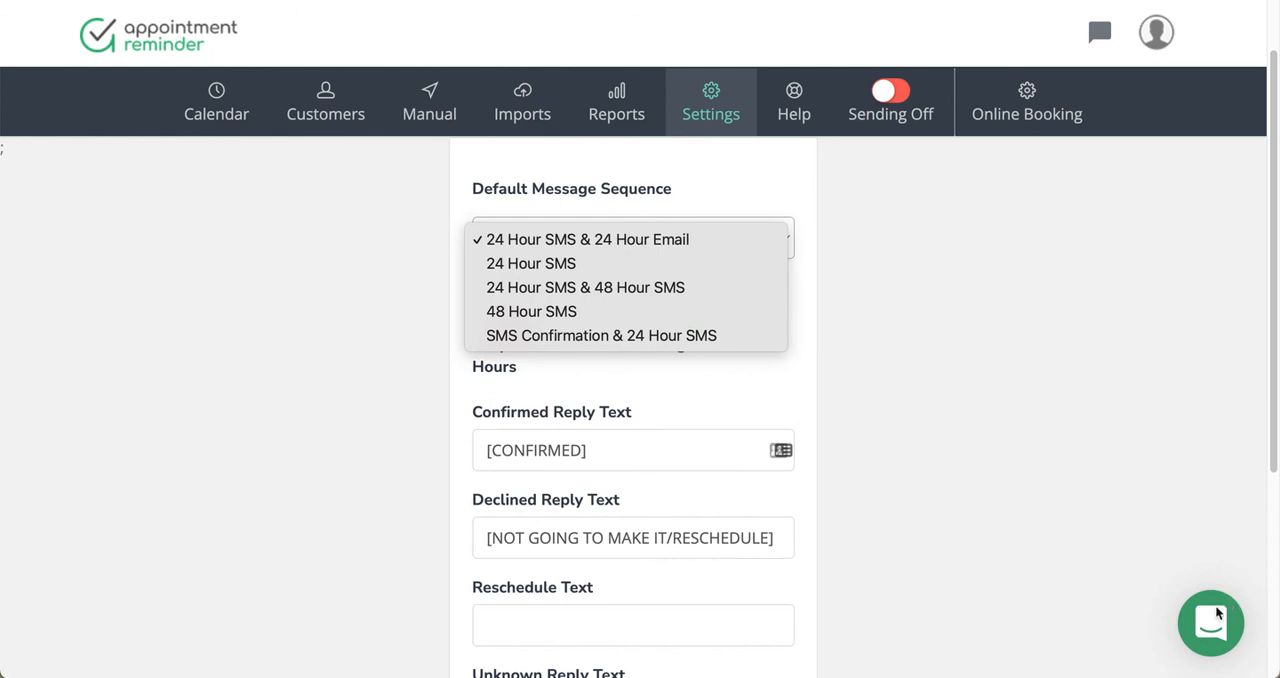